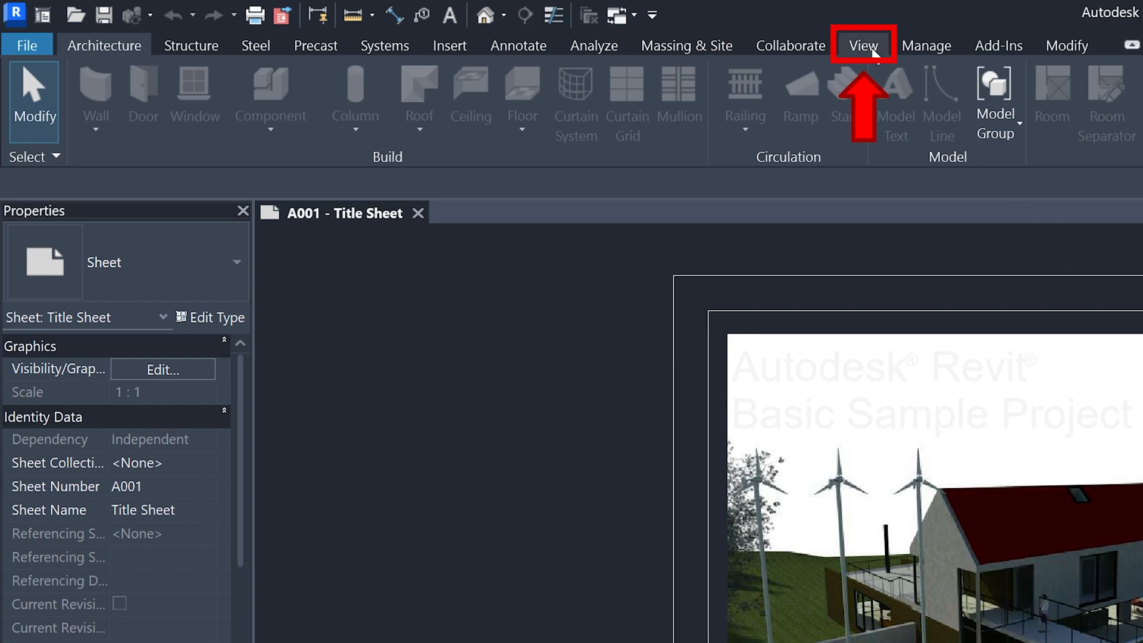
# Show the View tab's view creation tools to reach the default 3D view
pyautogui.click(863, 45)
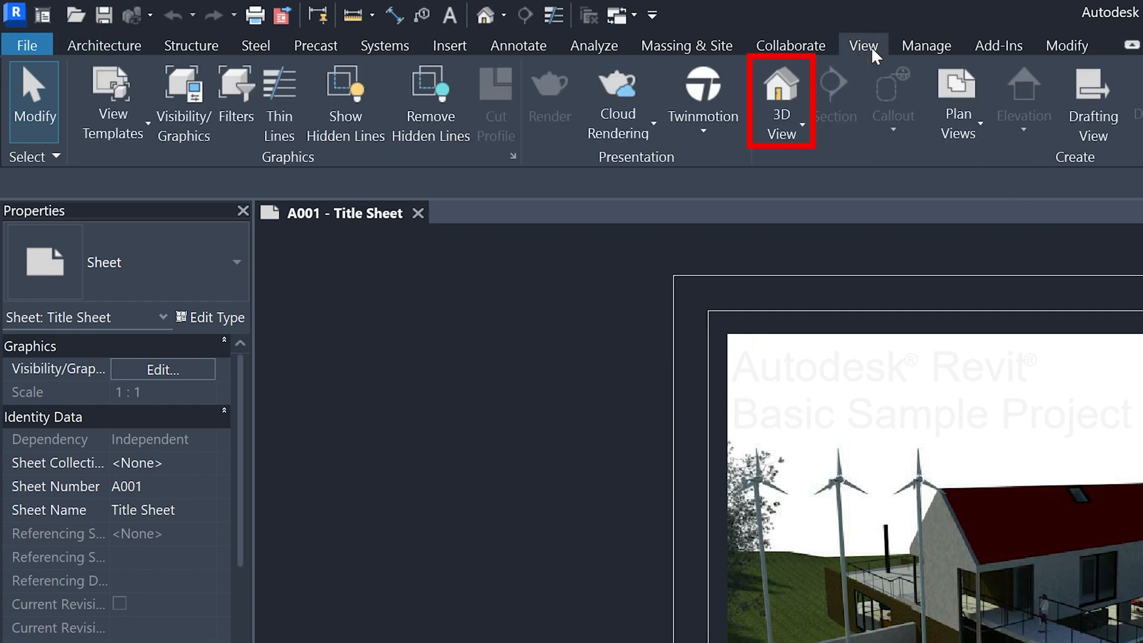
pyautogui.moveTo(790, 102)
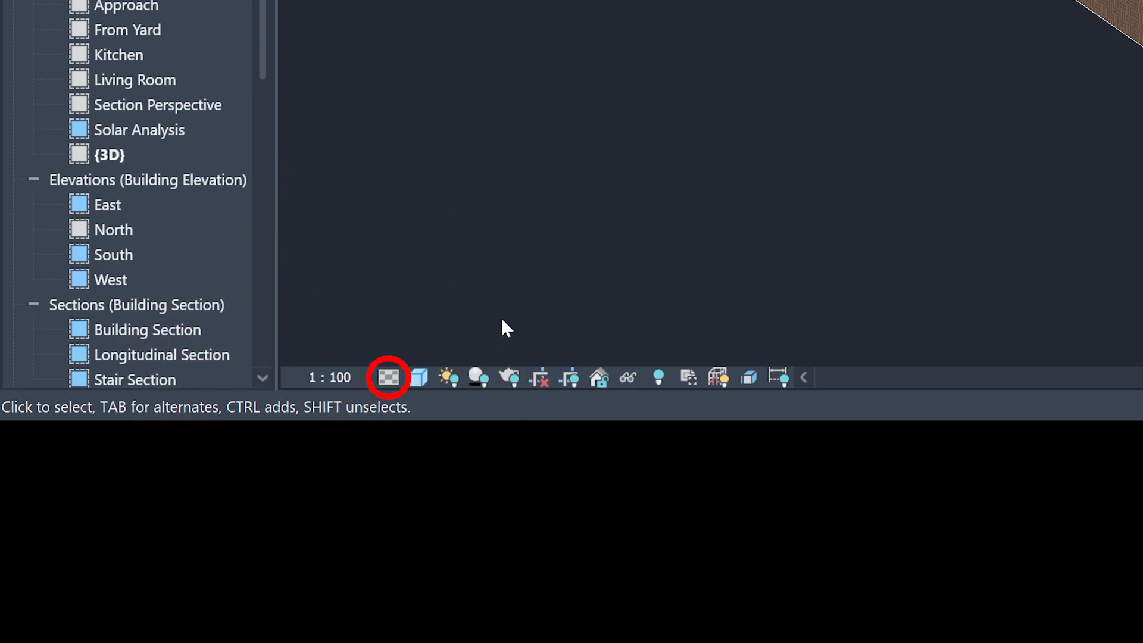
pyautogui.moveTo(388, 377)
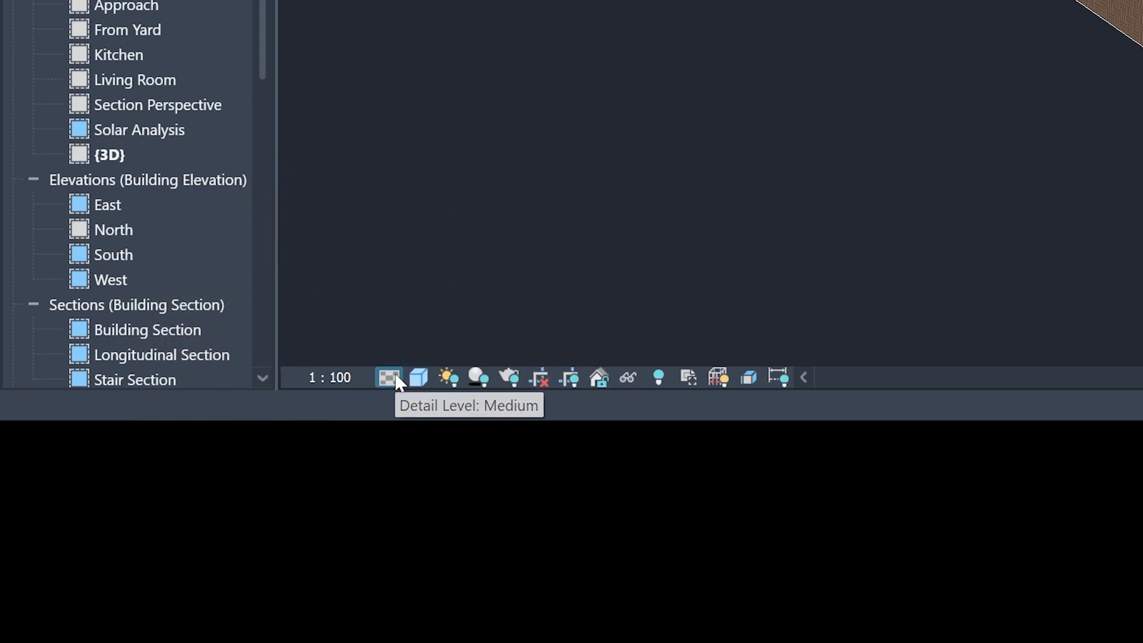
# Set the 3D view's Detail Level to Coarse from the view control bar
pyautogui.click(388, 377)
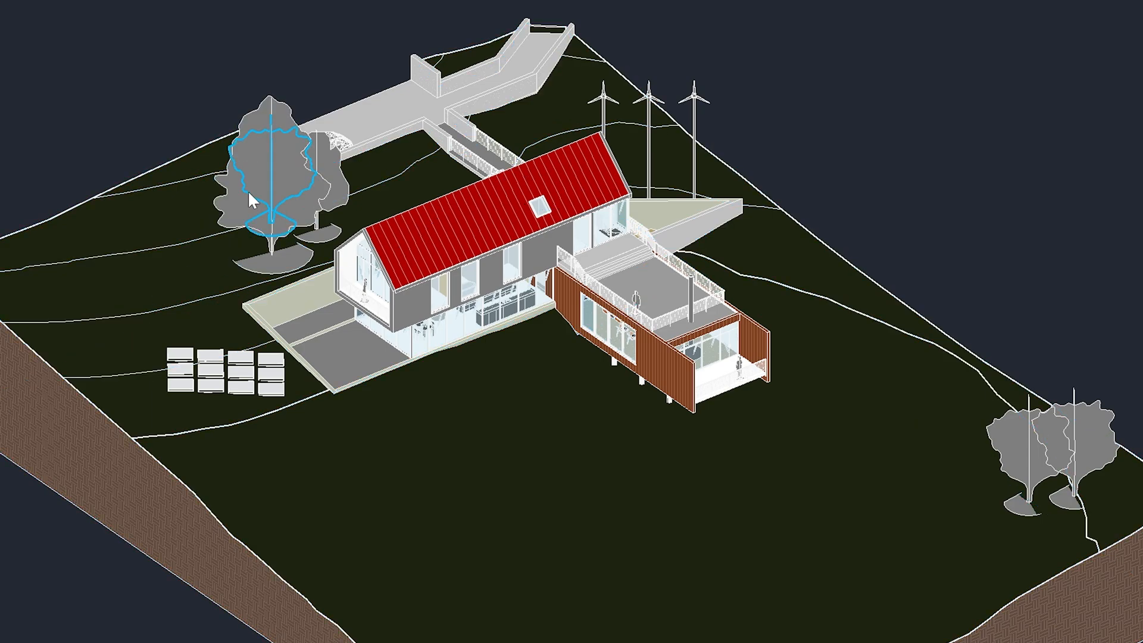
# Bring up the hide-in-view options for a tree in the 3D model
pyautogui.rightClick(270, 189)
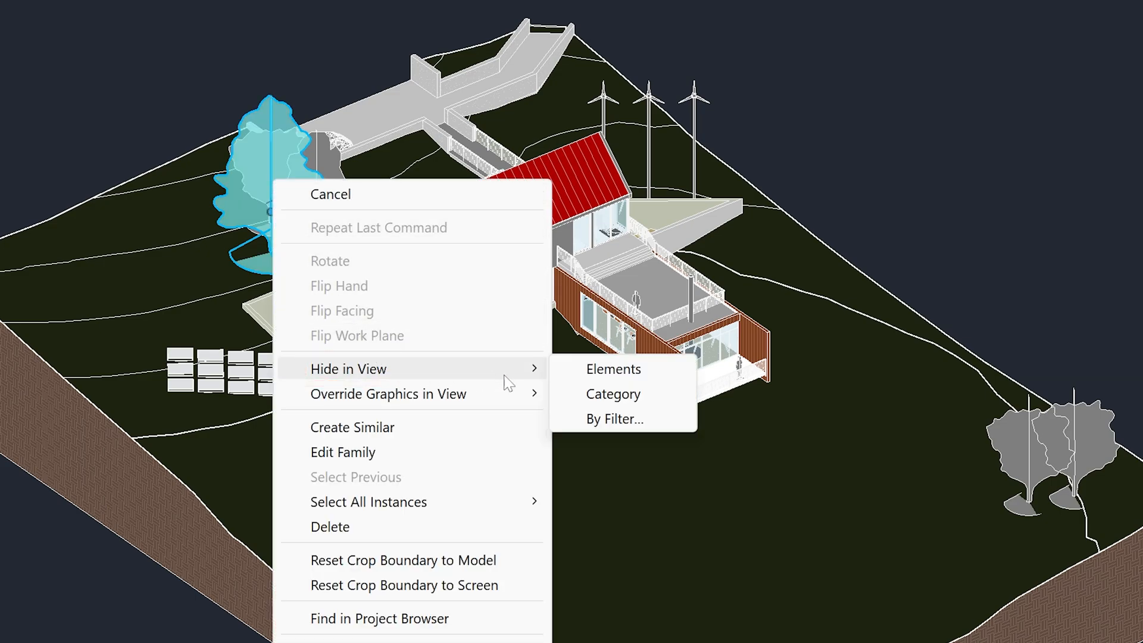
pyautogui.moveTo(613, 394)
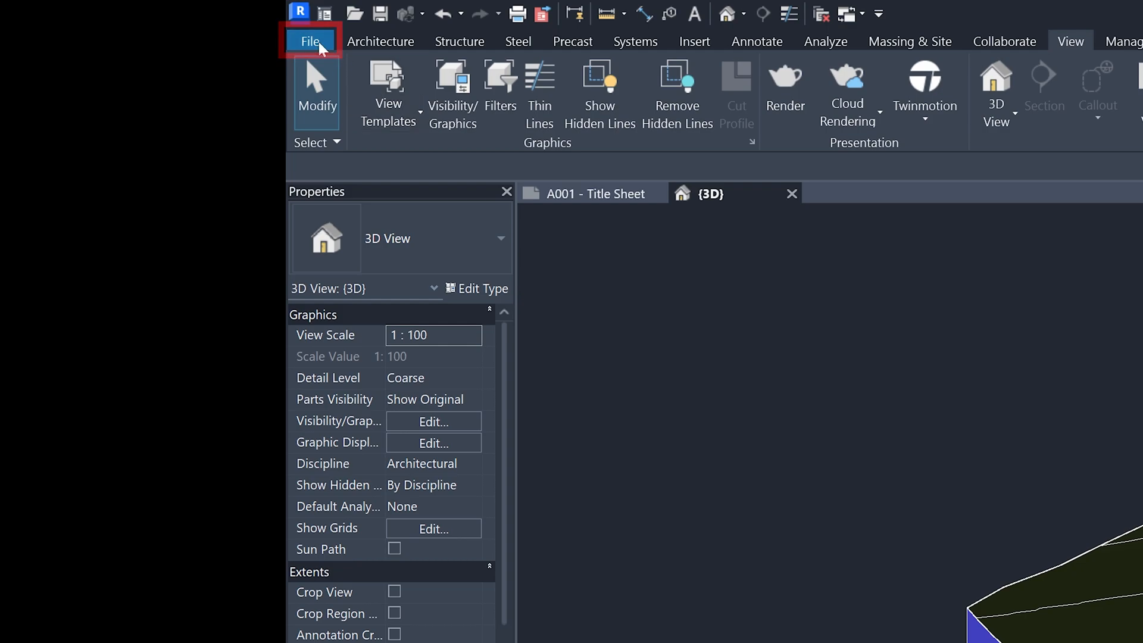
# Start an IFC export of the model from File > Export > IFC
pyautogui.click(309, 40)
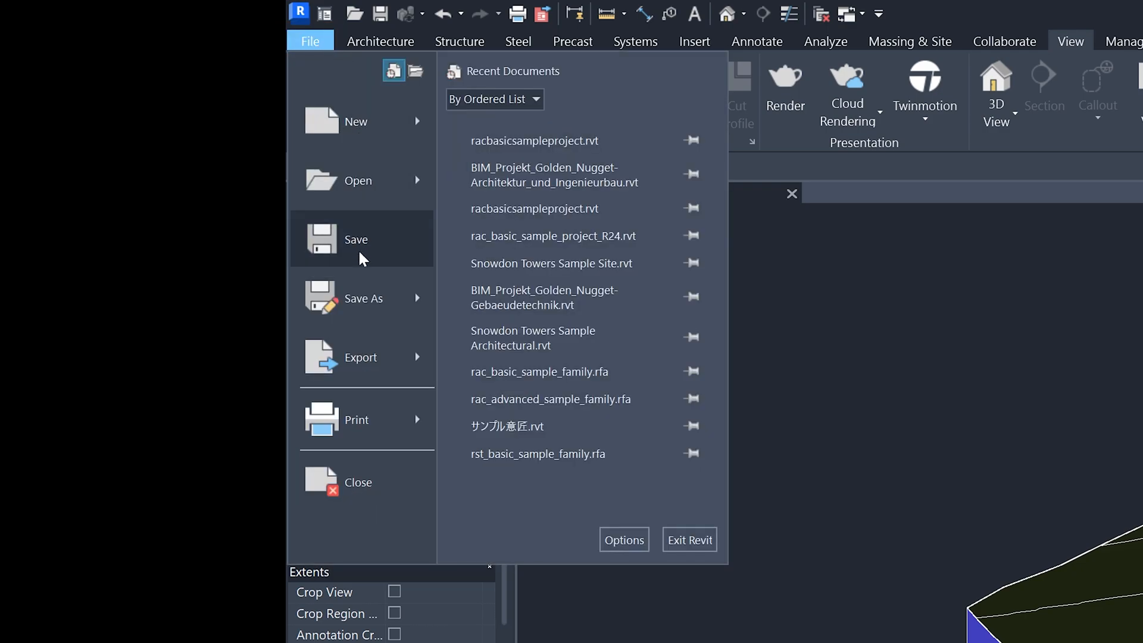
pyautogui.click(359, 357)
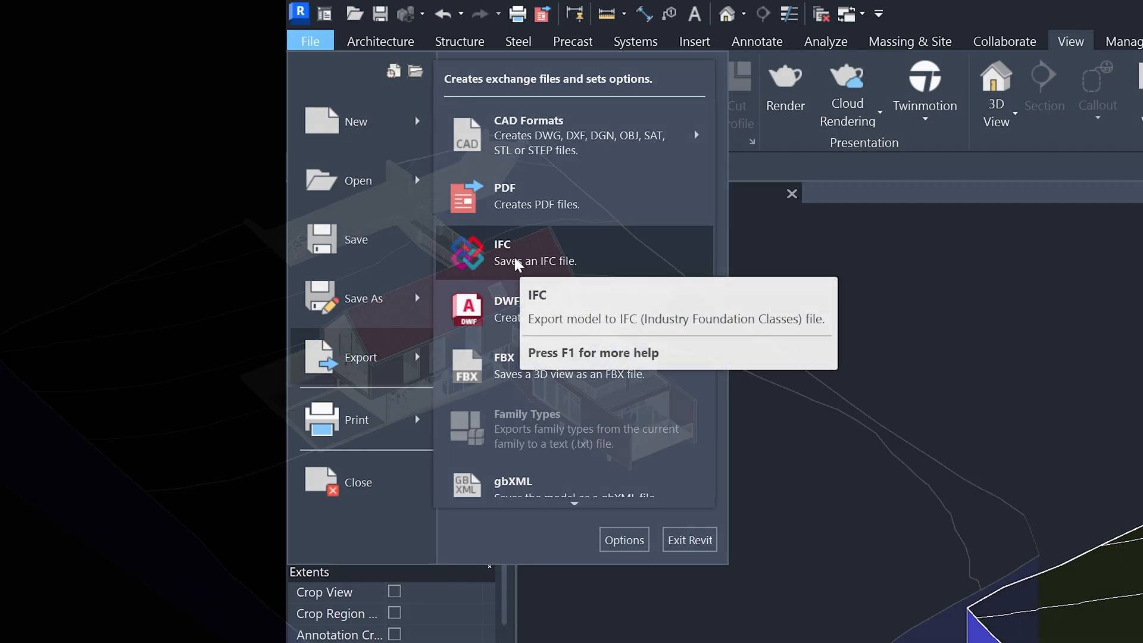
pyautogui.click(502, 252)
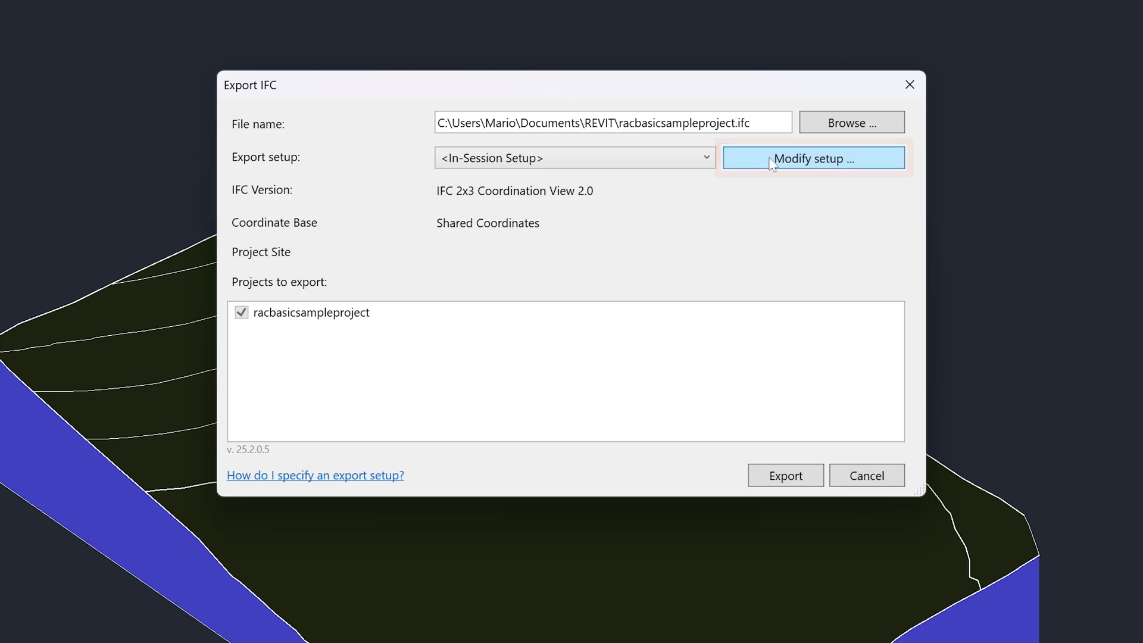
# Modify the IFC export setup and open its Category Mapping manager
pyautogui.click(813, 158)
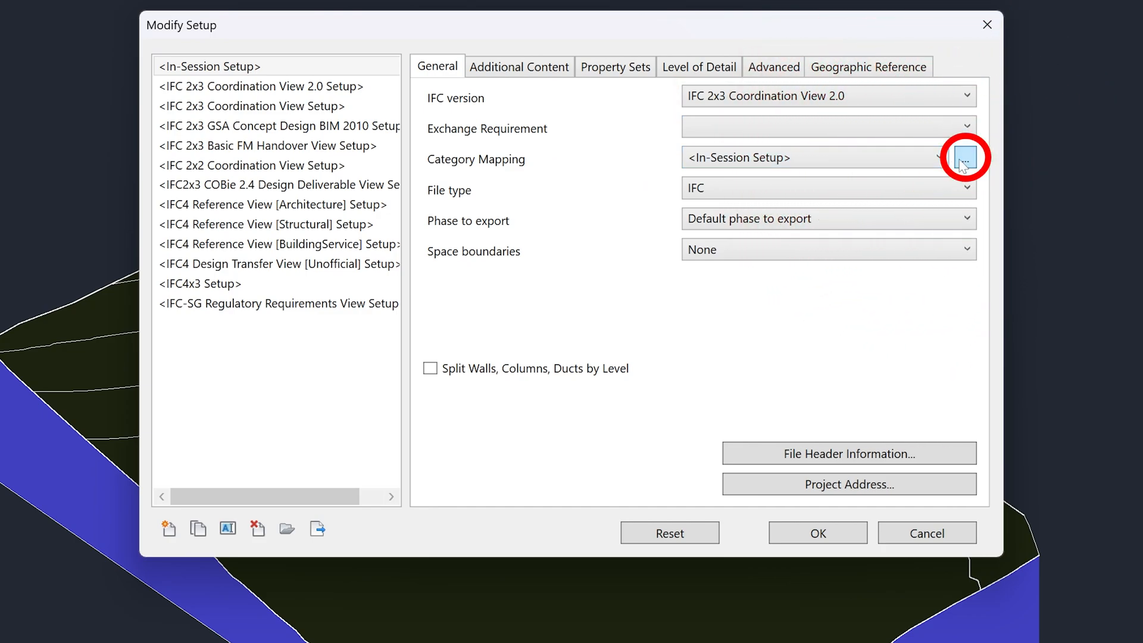
pyautogui.click(963, 157)
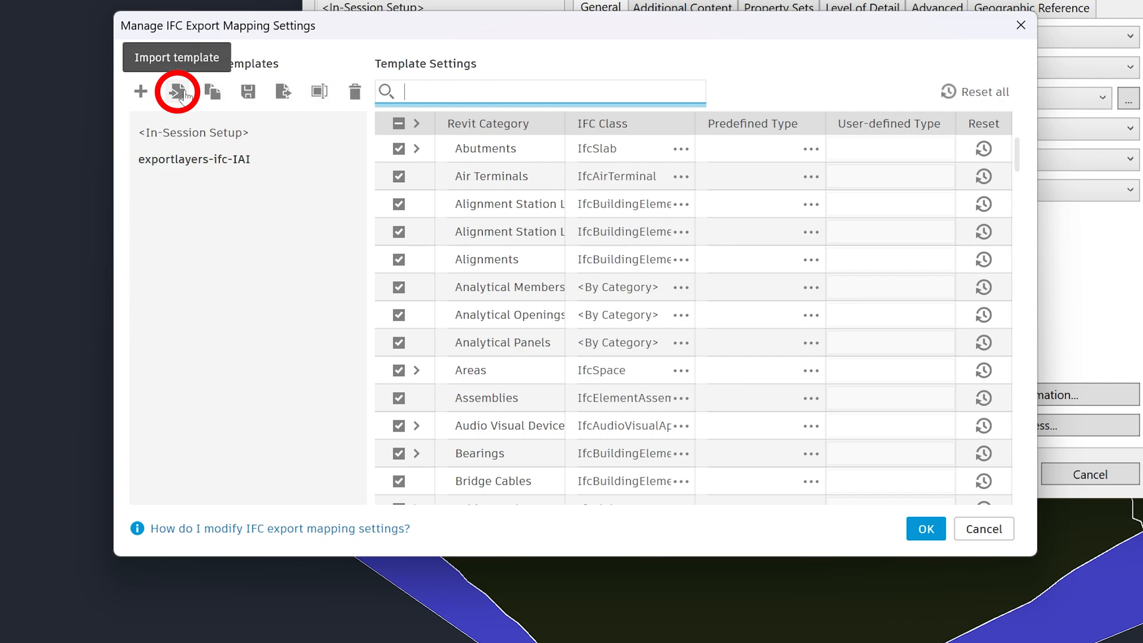
# Start importing a category mapping template file into the mapping manager
pyautogui.click(176, 91)
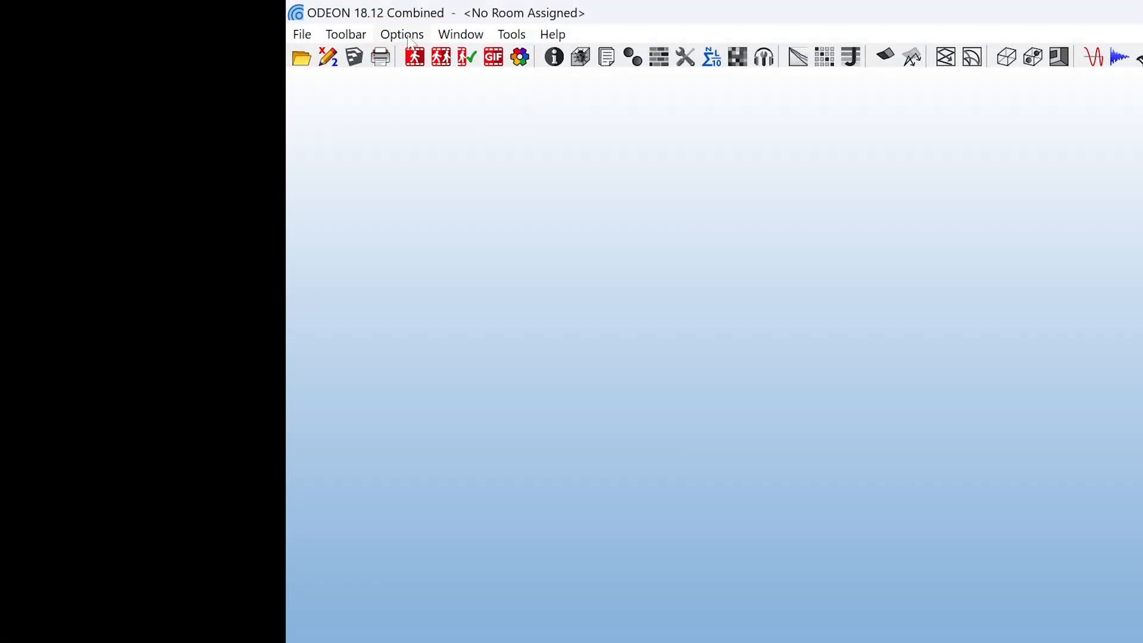
# Explore ODEON's application data folder via the Options menu
pyautogui.click(401, 35)
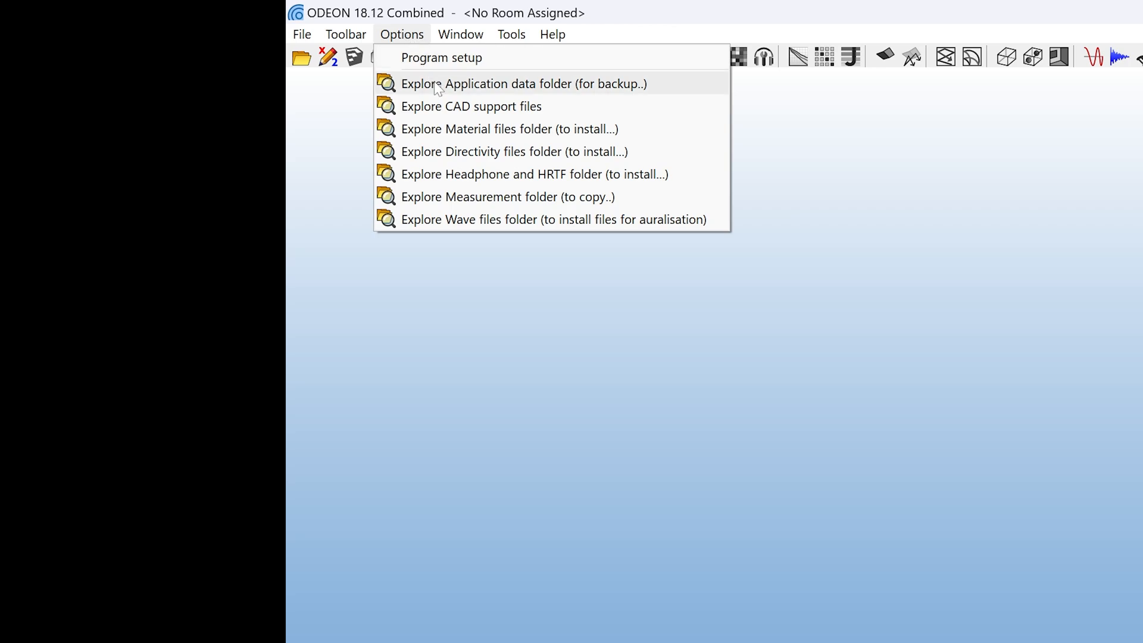
pyautogui.click(523, 83)
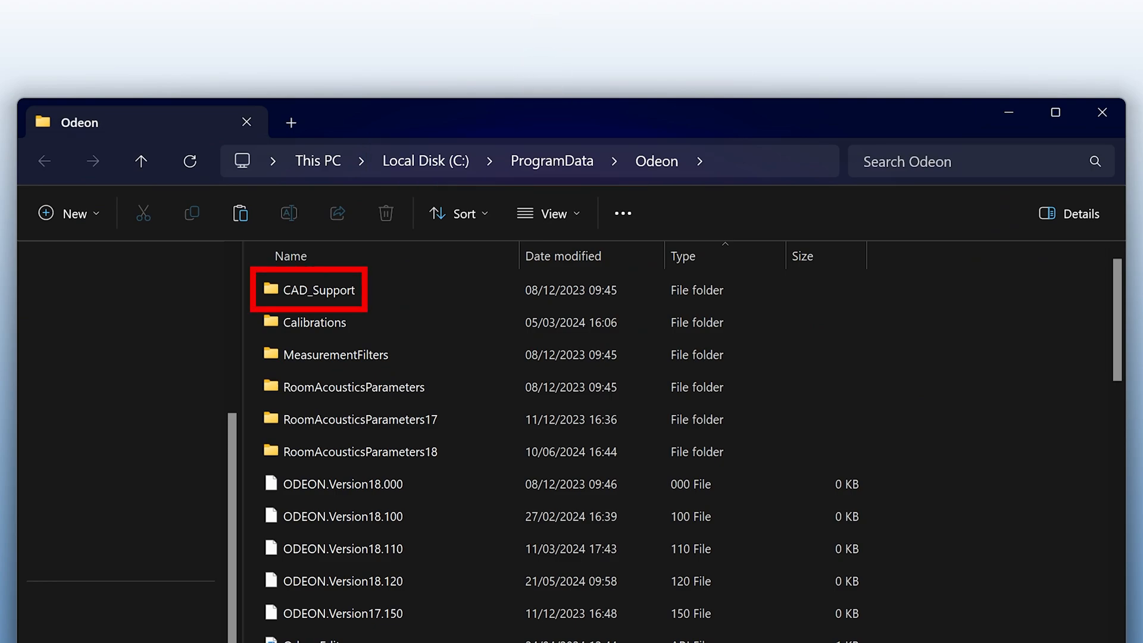
# Open the CAD_Support folder in C:\ProgramData\Odeon
pyautogui.click(319, 289)
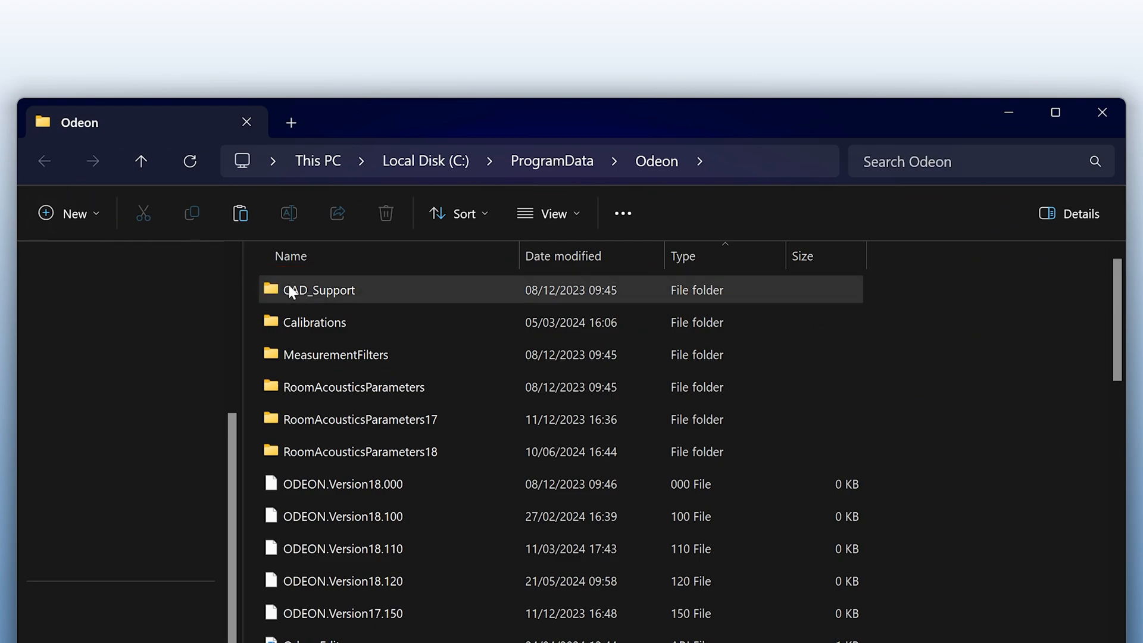
pyautogui.doubleClick(320, 289)
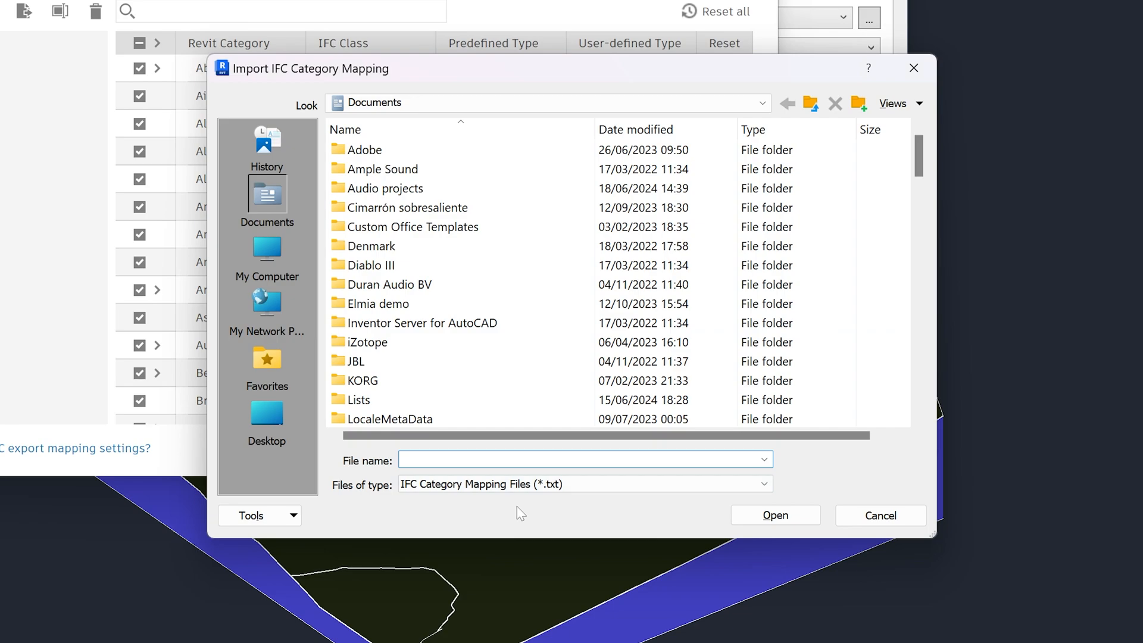
# Load the exportlayers-ifc-Odeon template from c:\programdata\Odeon\CAD_Support
pyautogui.write('c:\\programdata')
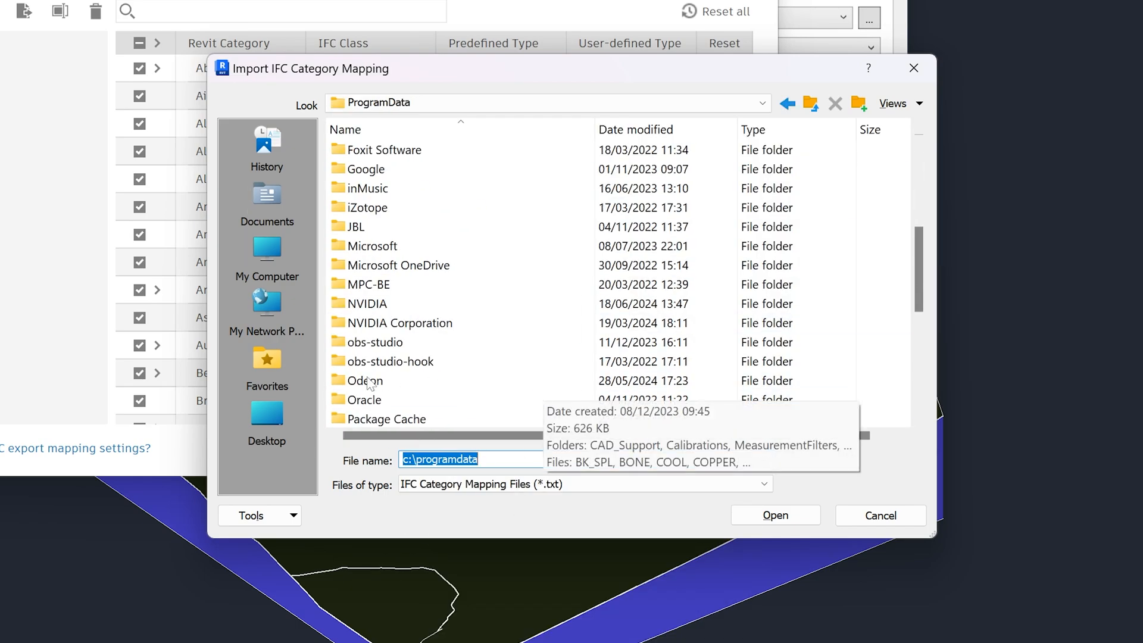
pyautogui.doubleClick(366, 379)
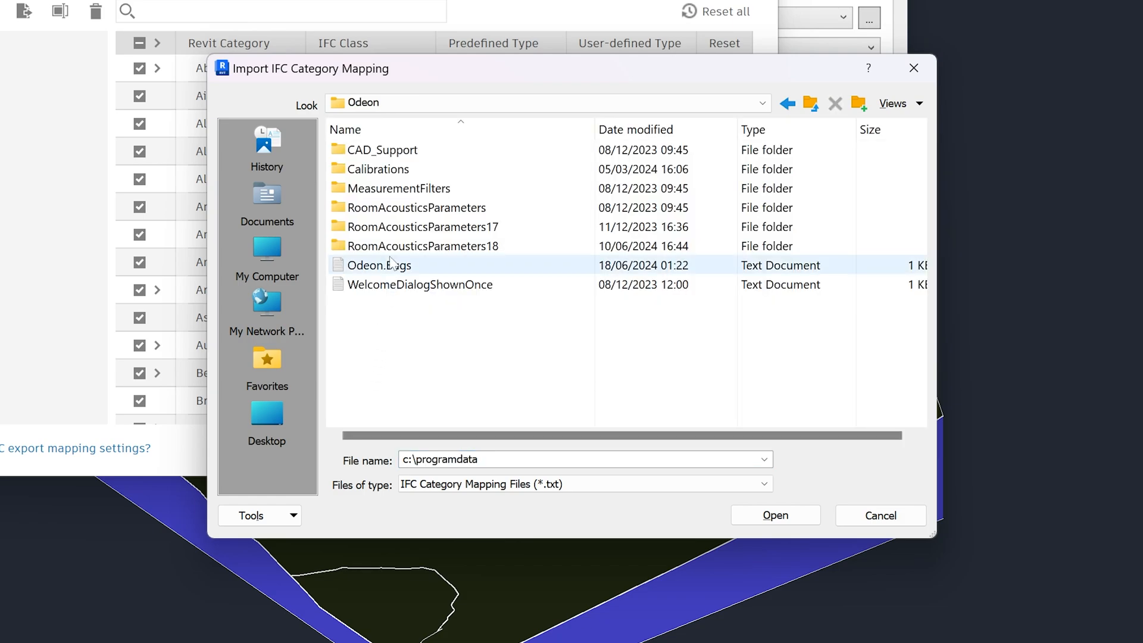
pyautogui.doubleClick(383, 150)
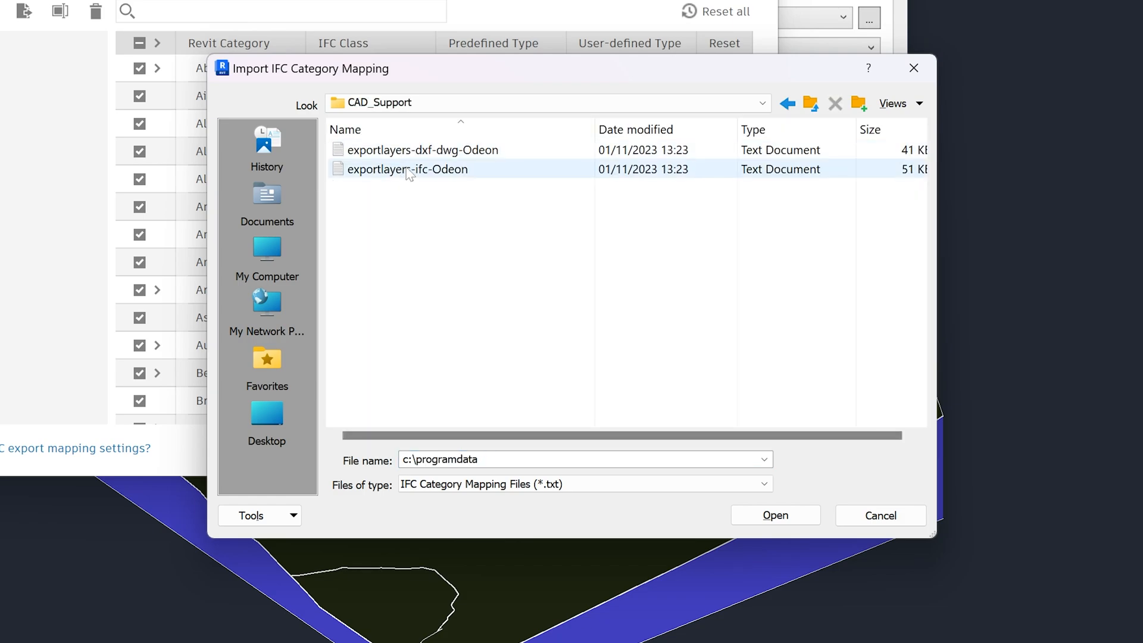
pyautogui.click(773, 516)
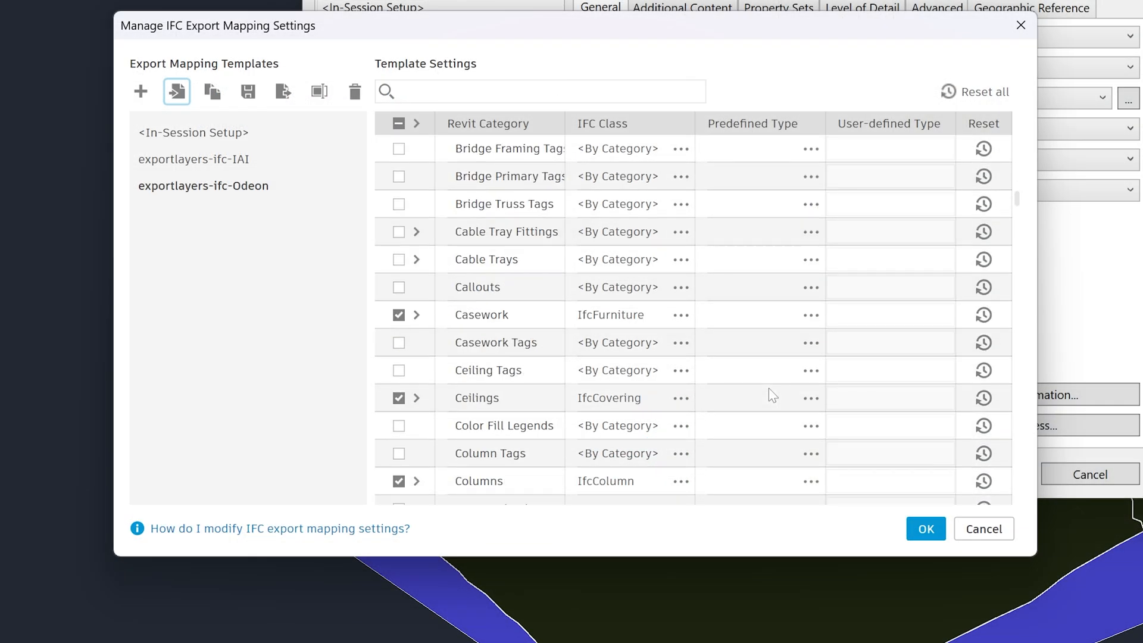
pyautogui.scroll(-3)
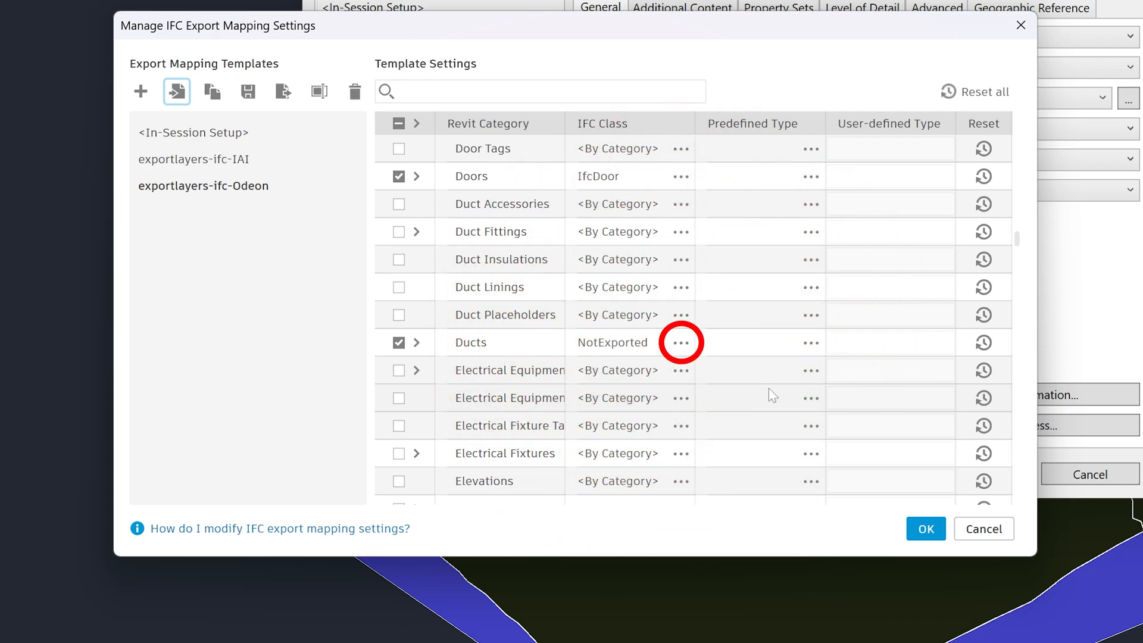
pyautogui.moveTo(681, 342)
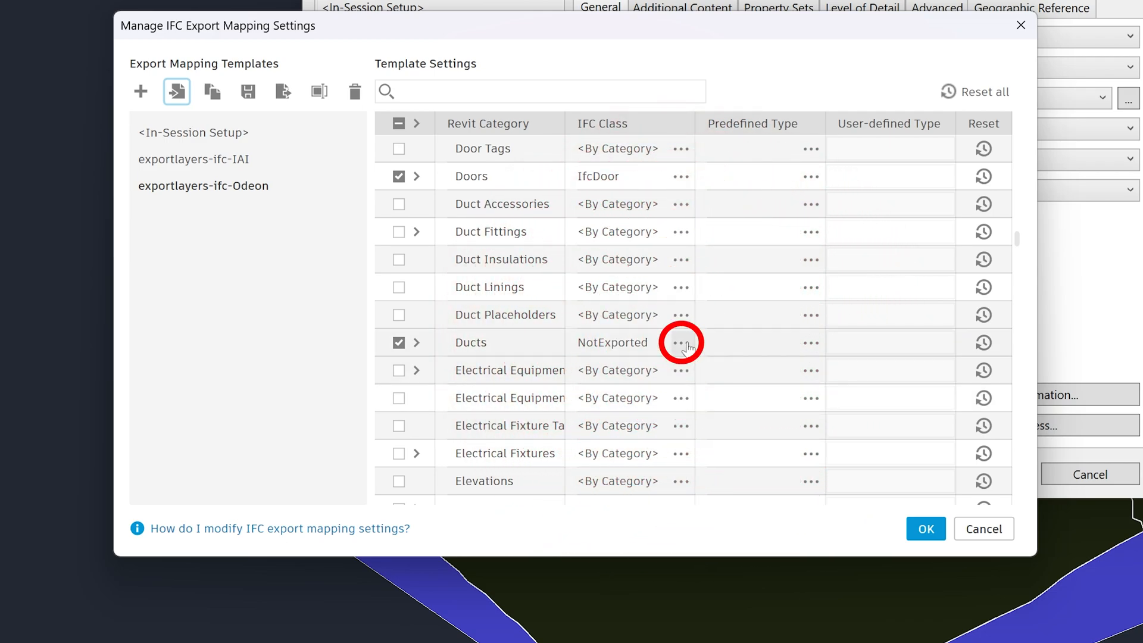
# Map the Ducts category to IfcFurniture in the exportlayers-ifc-Odeon template
pyautogui.click(680, 342)
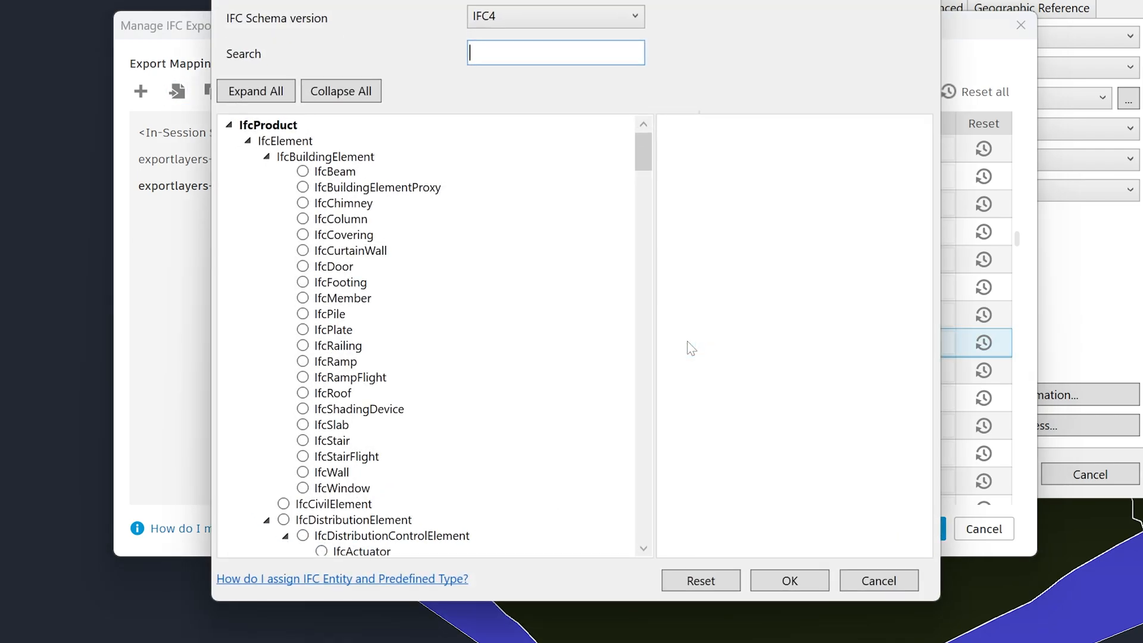
pyautogui.write('furn')
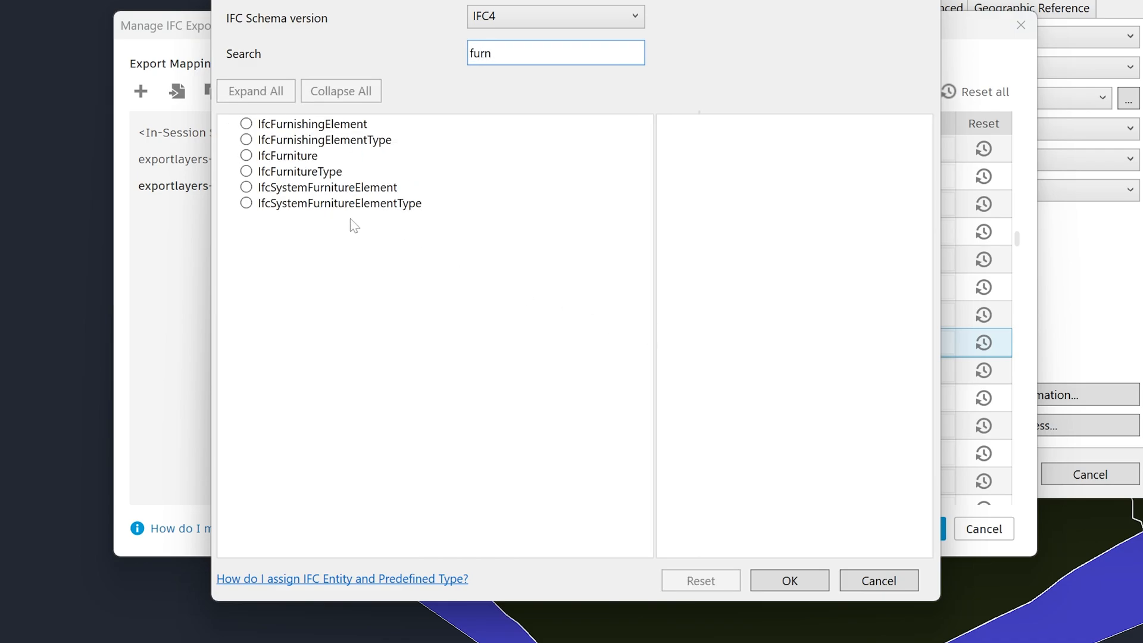
pyautogui.click(246, 155)
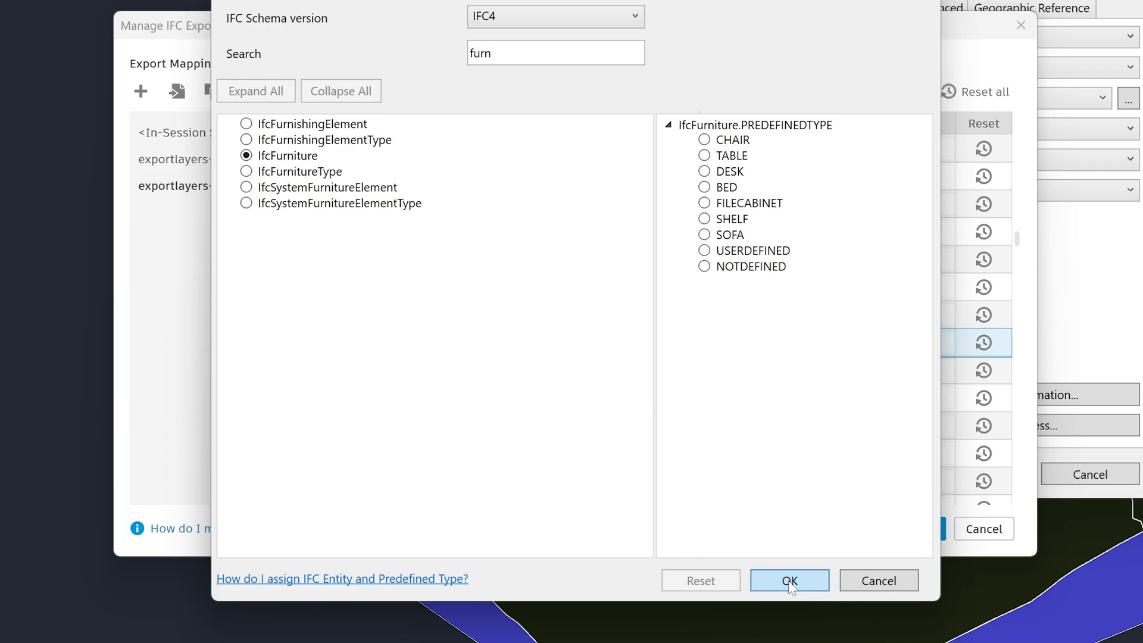
pyautogui.click(789, 579)
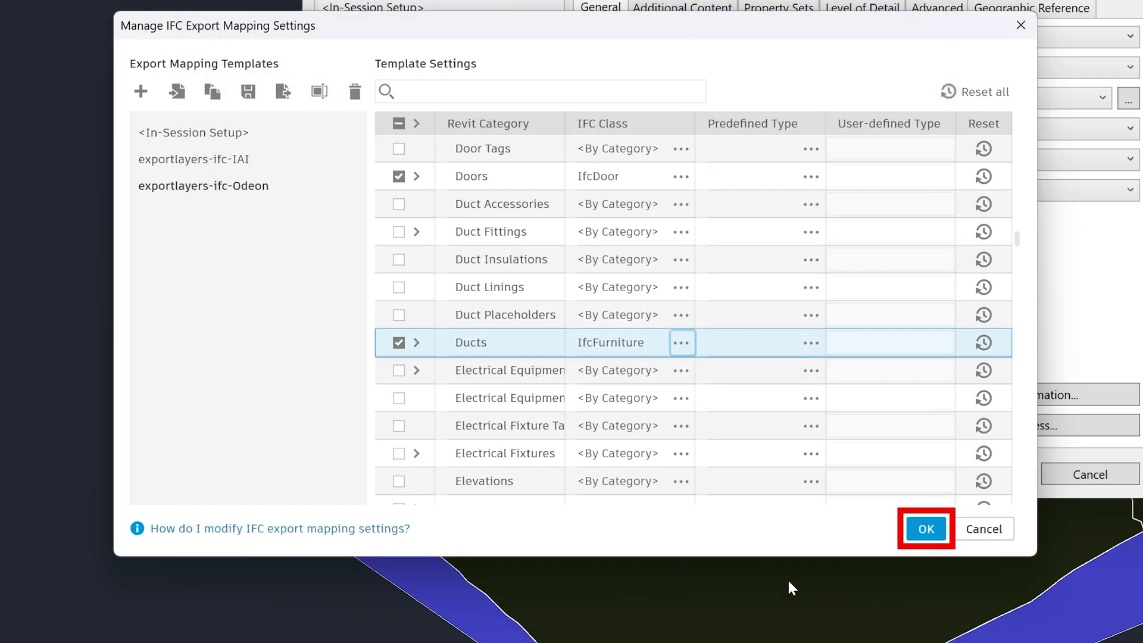
pyautogui.moveTo(828, 559)
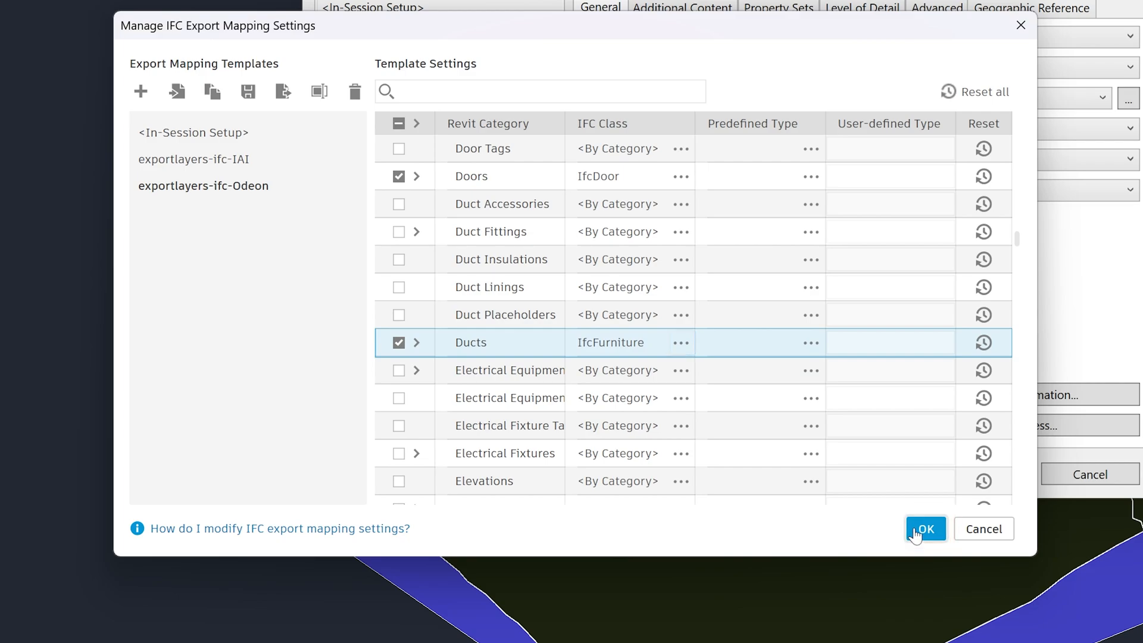
# Confirm the mapping, then under Additional Content enable 'Export only elements visible in view'
pyautogui.click(924, 528)
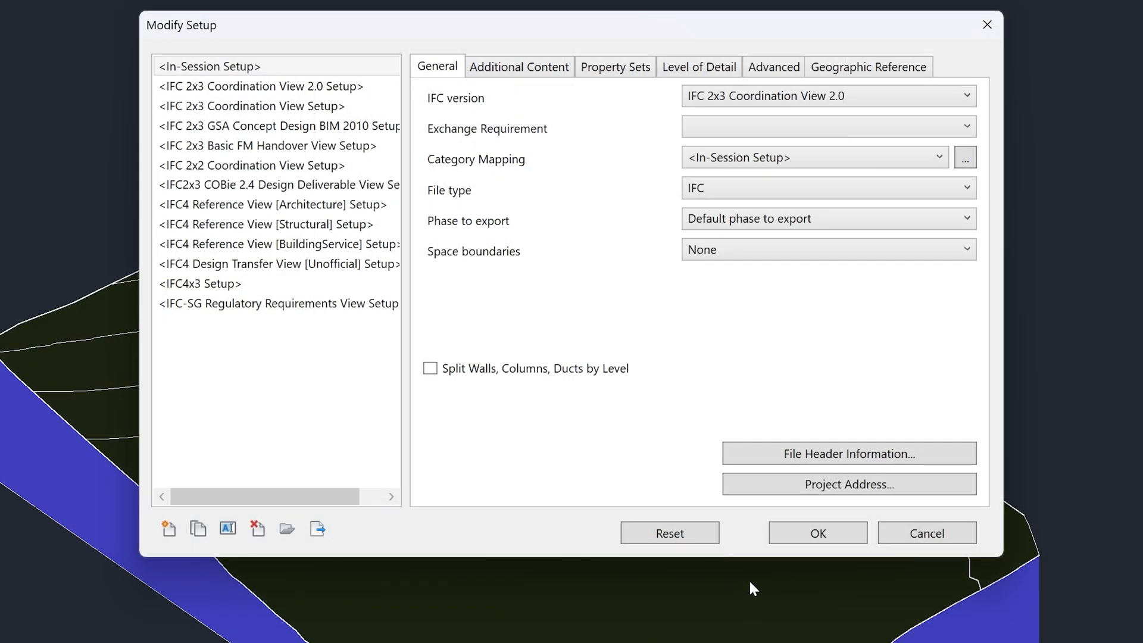
pyautogui.click(519, 66)
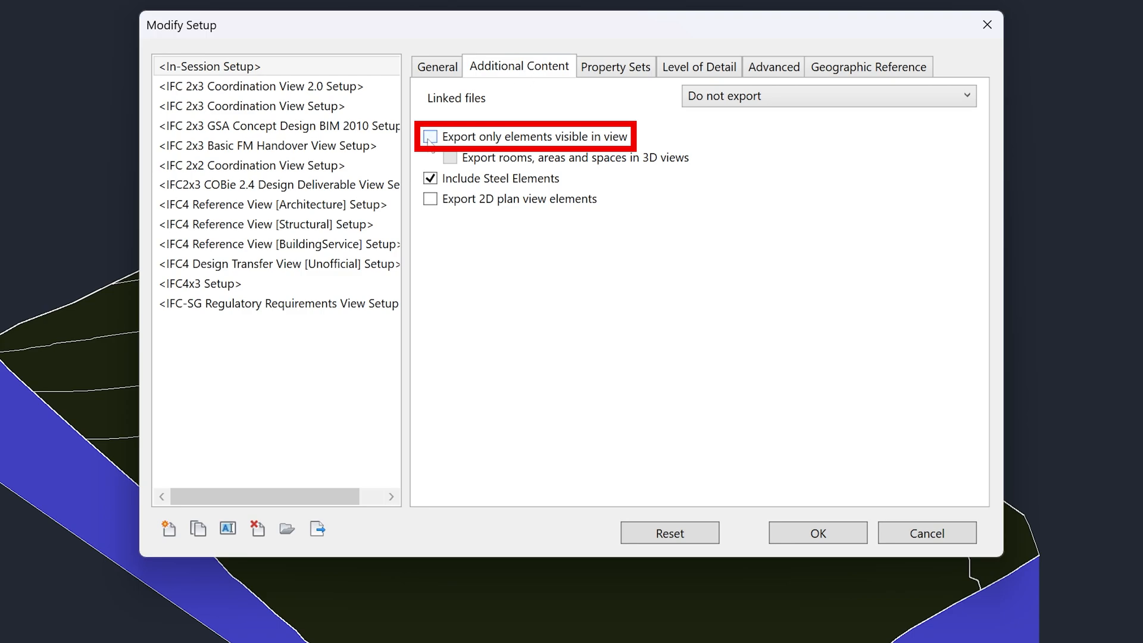
pyautogui.click(429, 136)
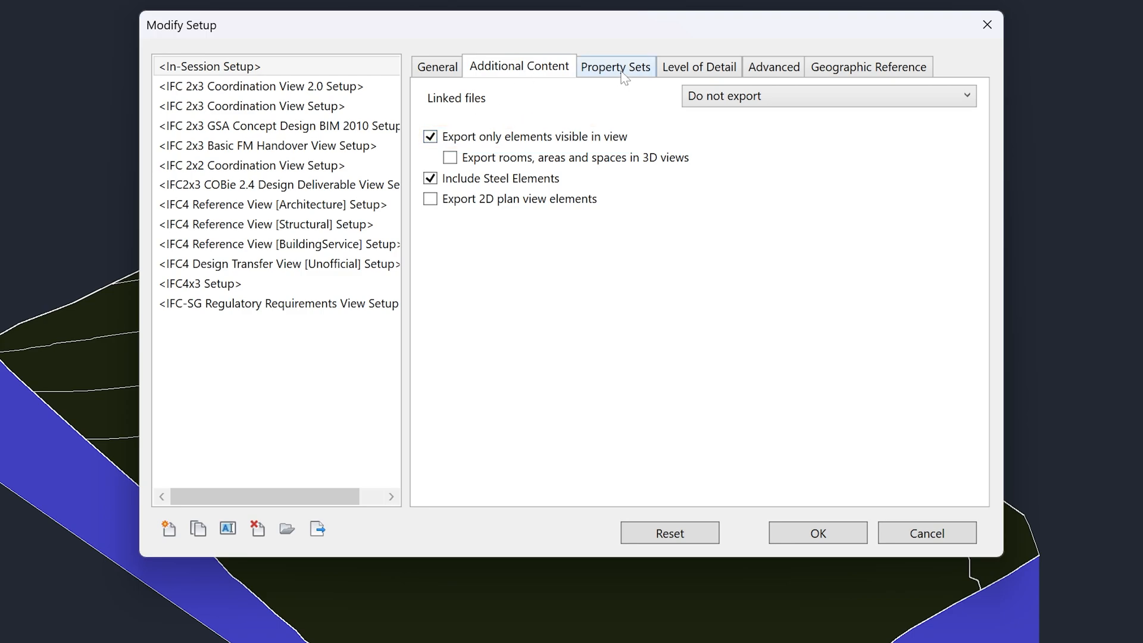
# Leave IFC common property sets enabled and set Level of Detail for element geometry to Extra Low
pyautogui.click(614, 67)
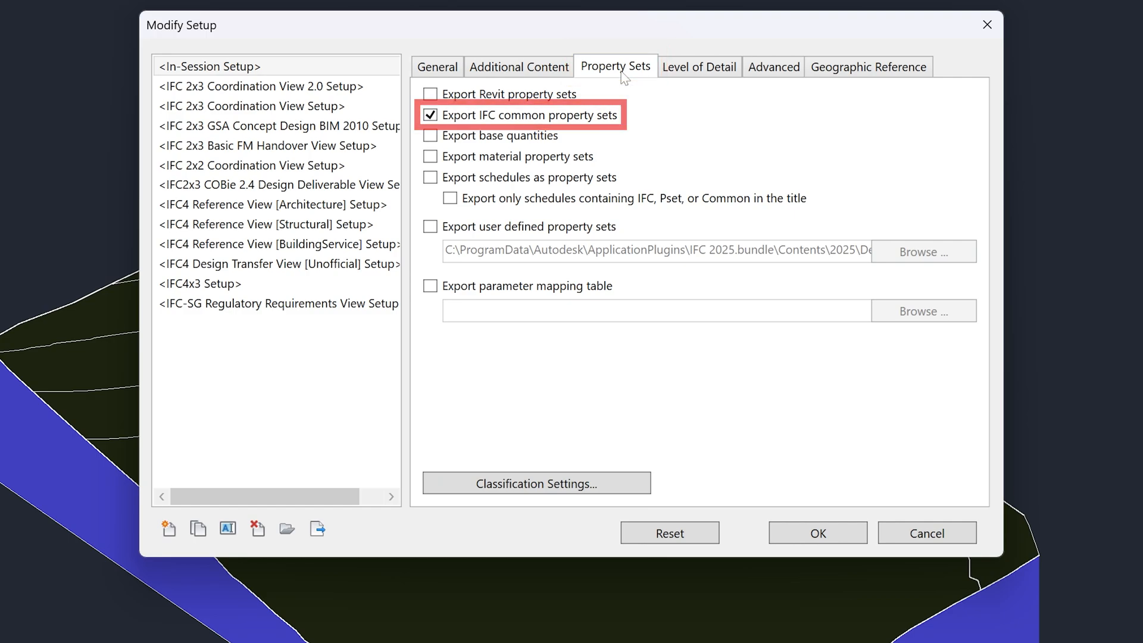
pyautogui.click(698, 66)
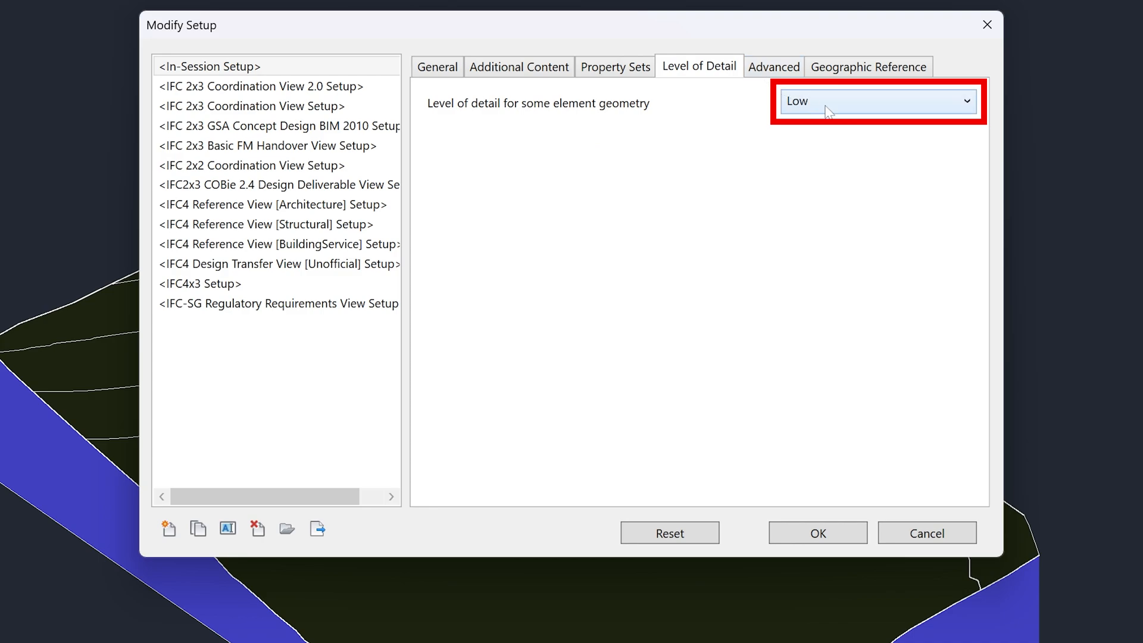
pyautogui.click(877, 100)
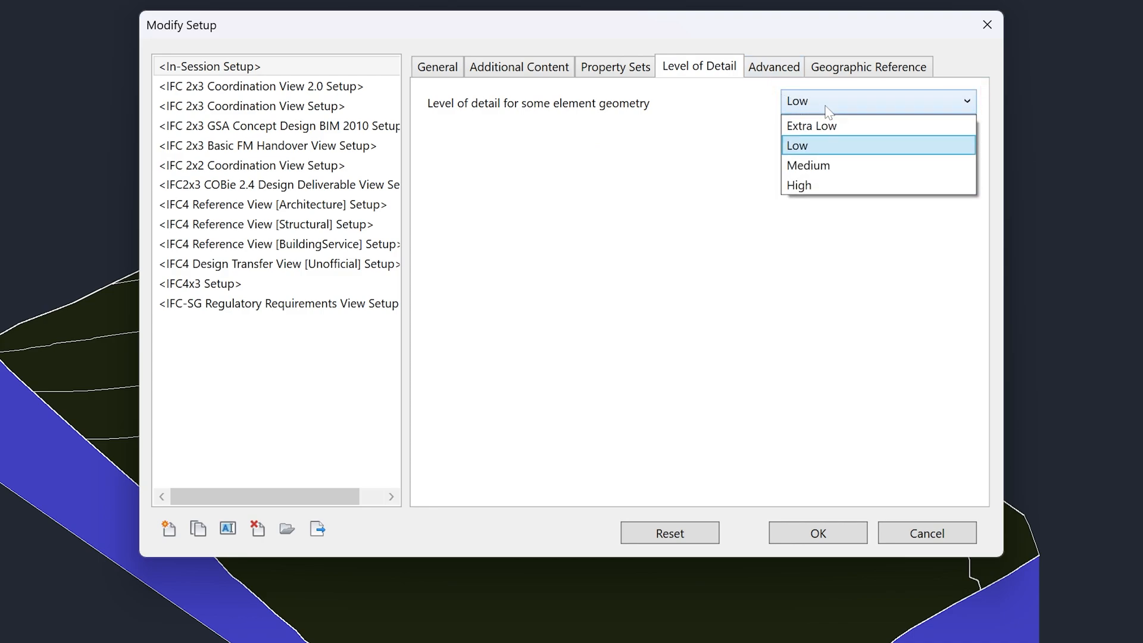
pyautogui.click(810, 125)
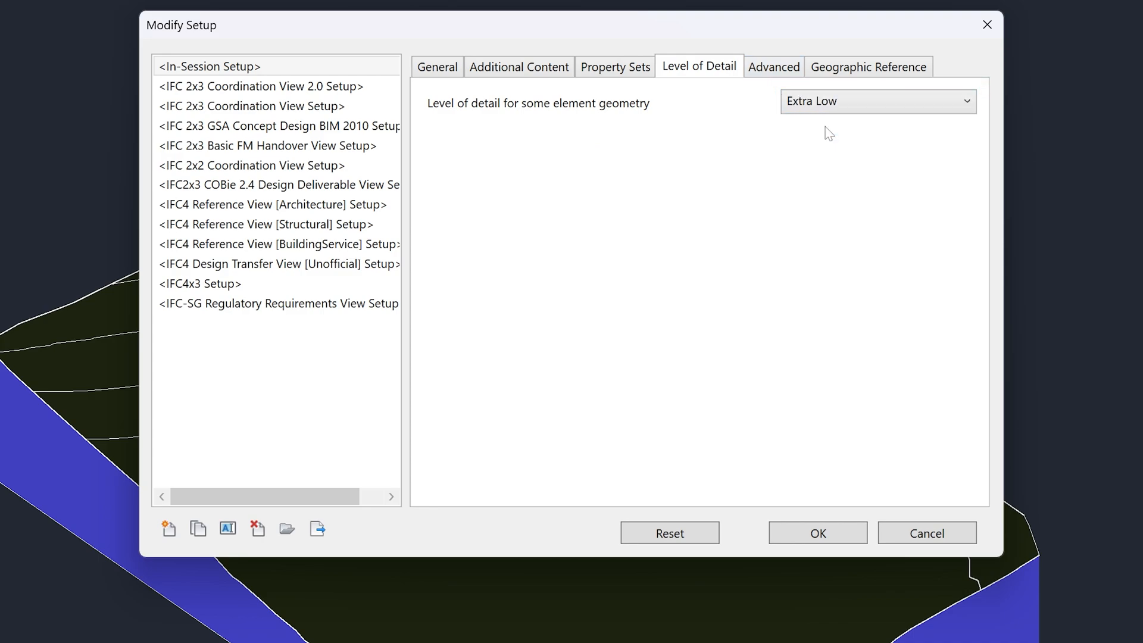
pyautogui.click(774, 67)
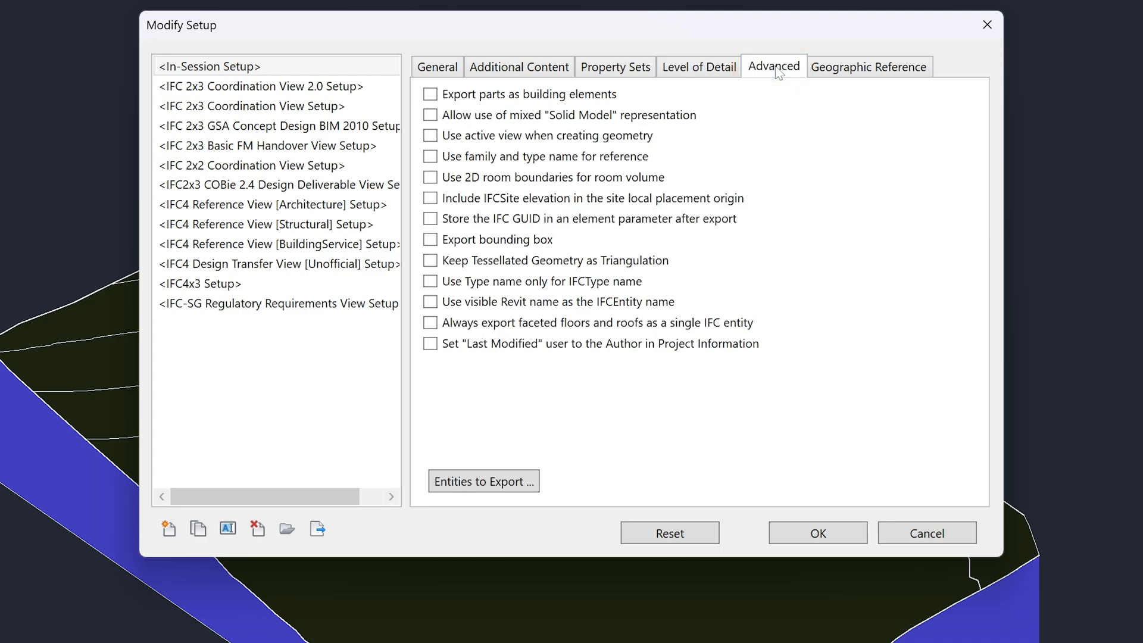
# Under Geographic Reference, set the Coordinate Base to Internal Origin
pyautogui.click(869, 67)
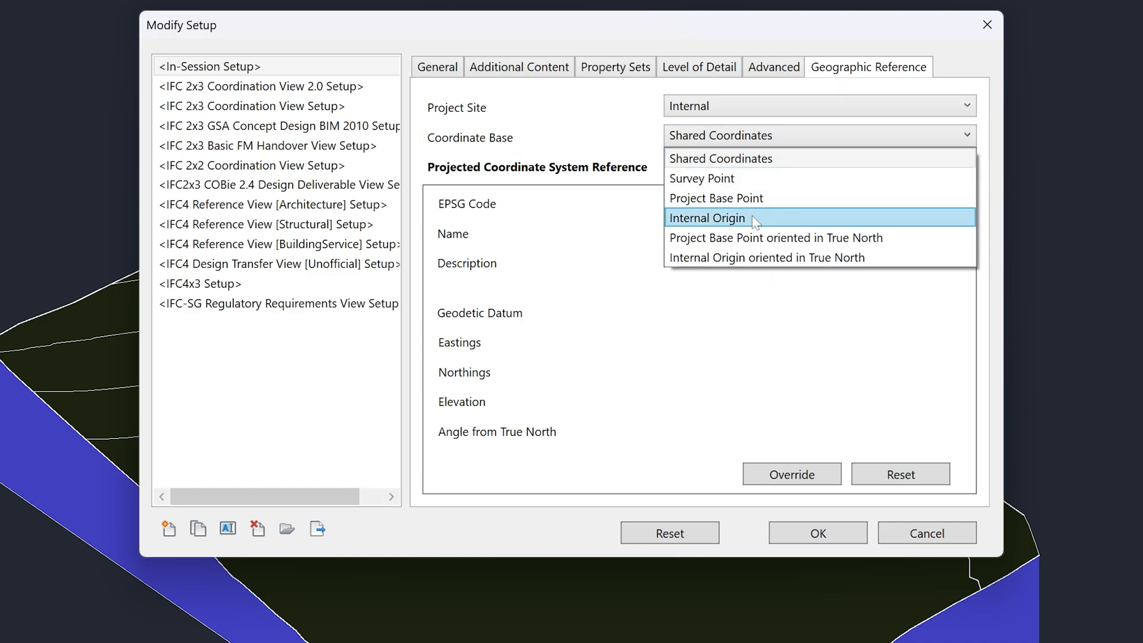
pyautogui.click(706, 218)
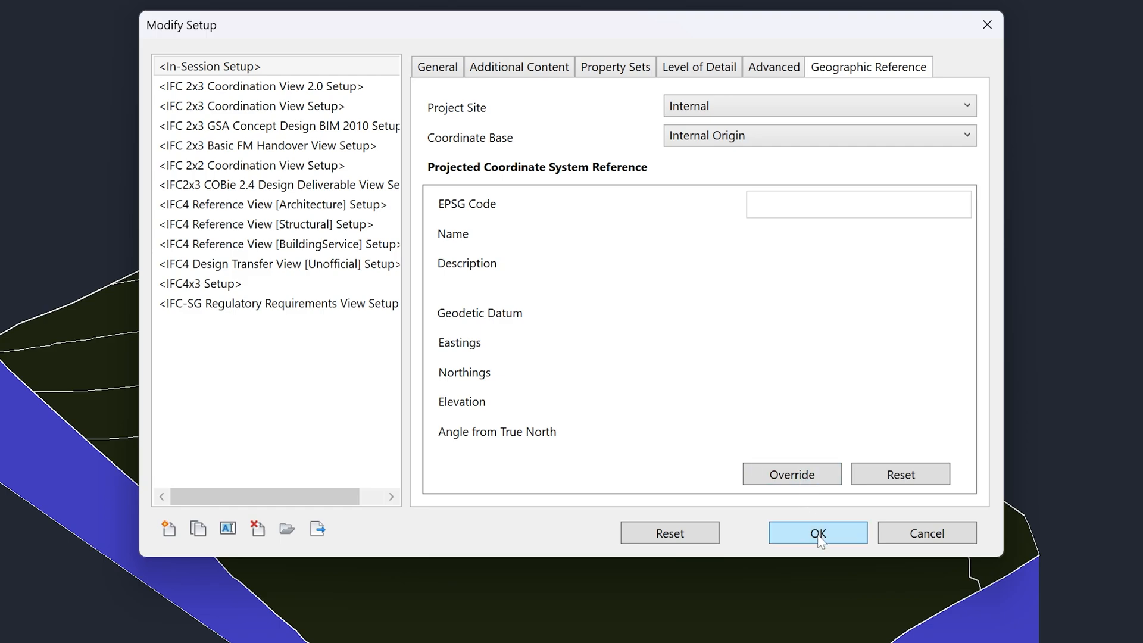
# Confirm the modified setup and export racbasicsampleproject to the IFC file
pyautogui.click(816, 533)
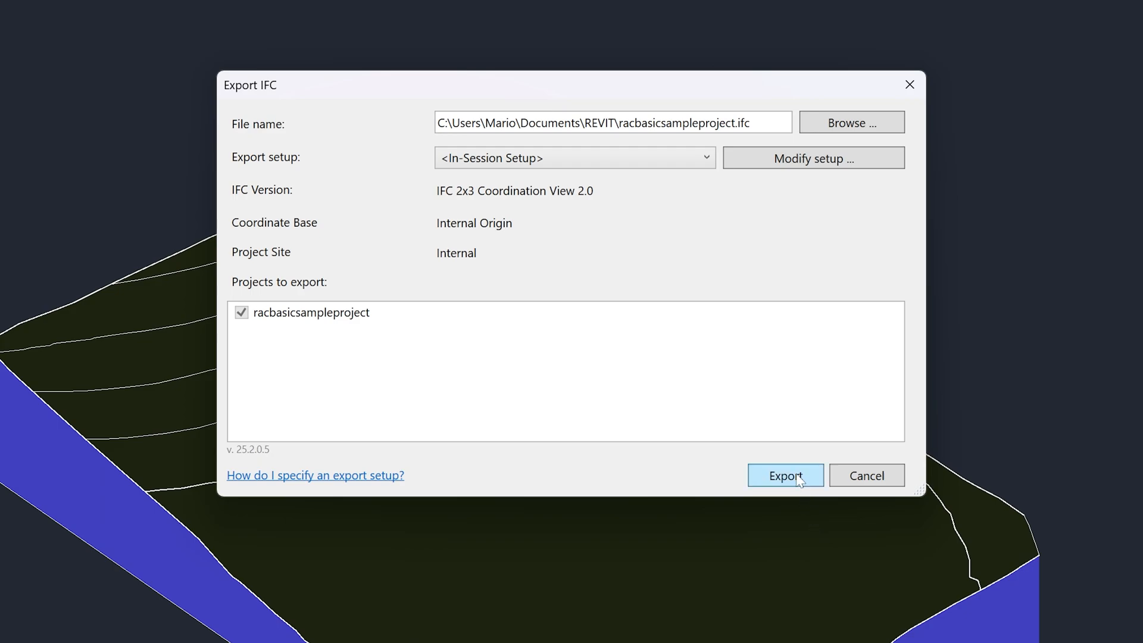
pyautogui.click(784, 475)
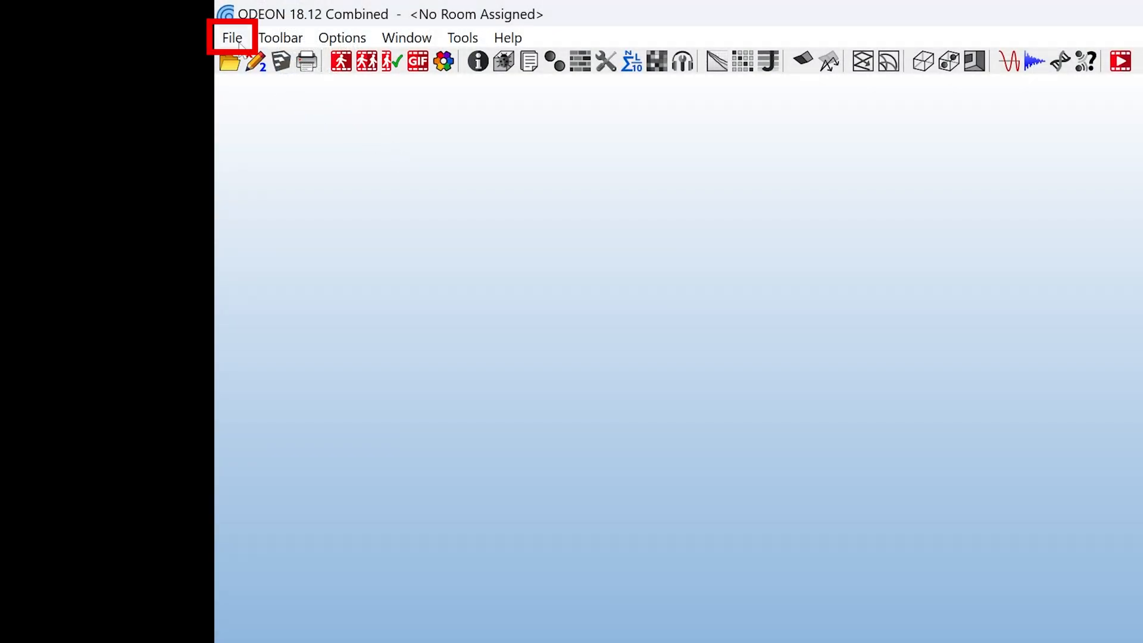
# Use Import room from file and pick racbasicsampleproject.ifc from the REVIT folder
pyautogui.click(232, 37)
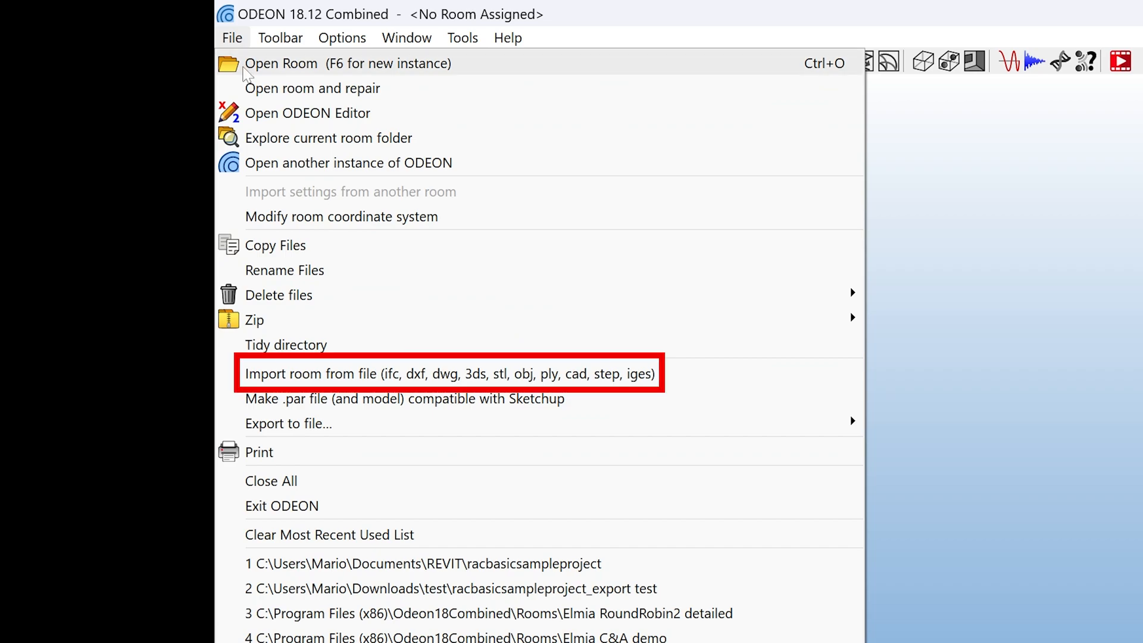
pyautogui.click(448, 372)
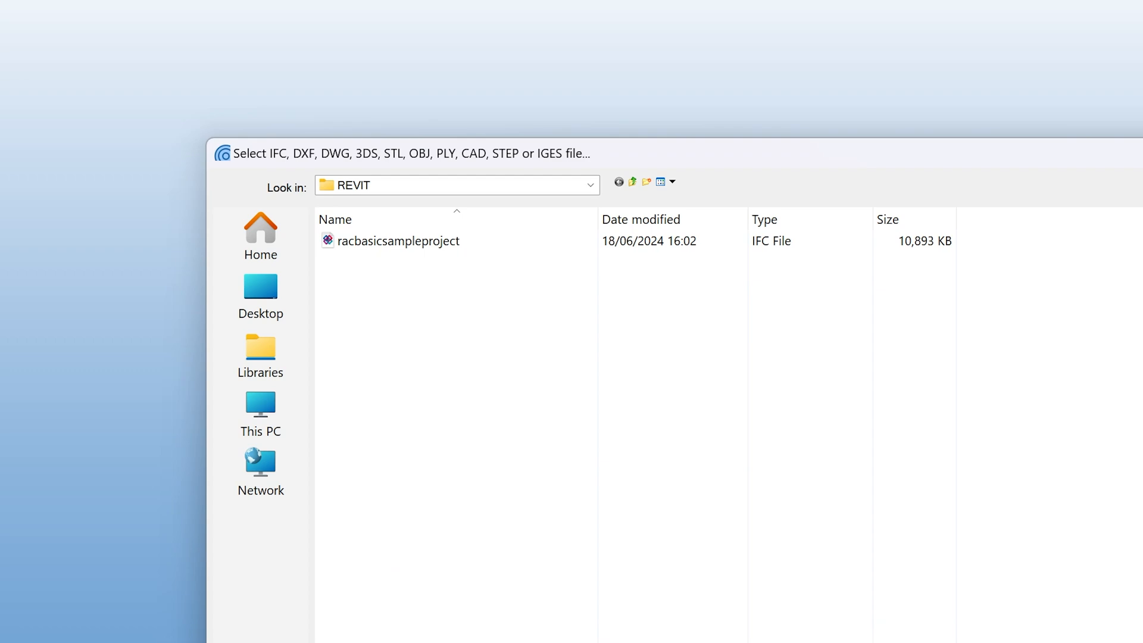
pyautogui.doubleClick(398, 241)
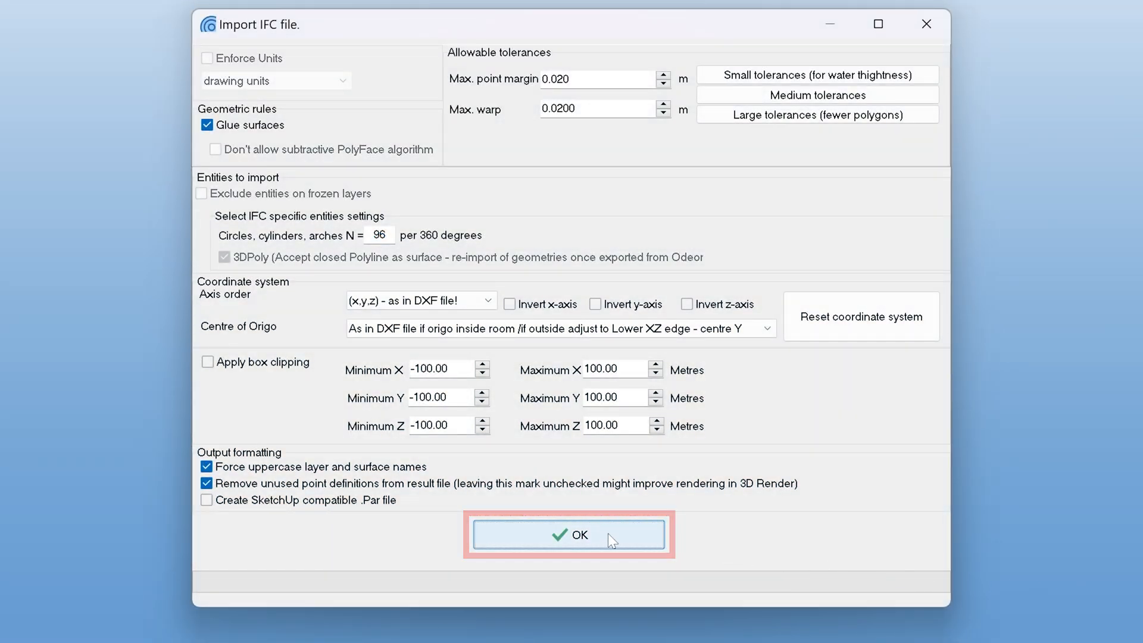
# Accept the IFC import options and adjust the layer selection, picking the Q-CASE layer
pyautogui.click(569, 534)
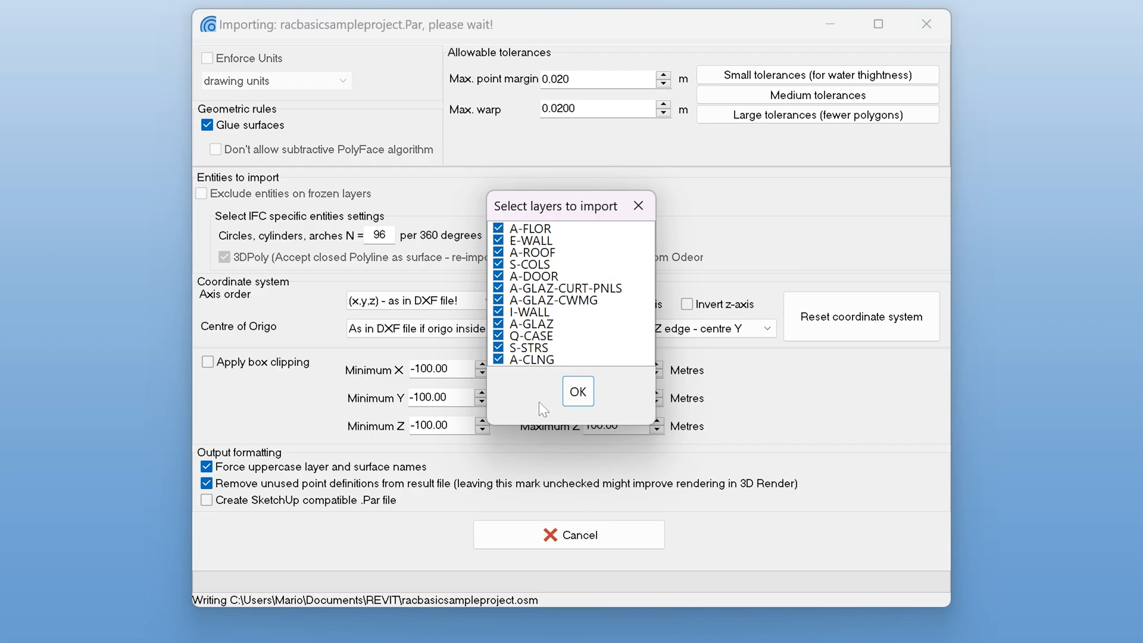
pyautogui.click(532, 334)
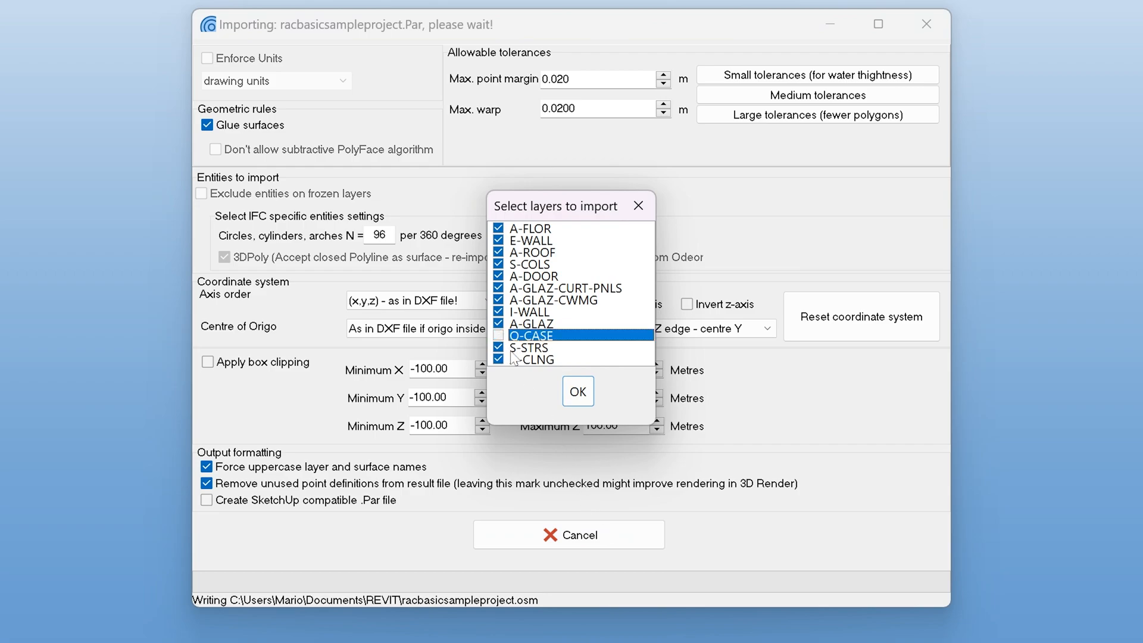
pyautogui.click(577, 391)
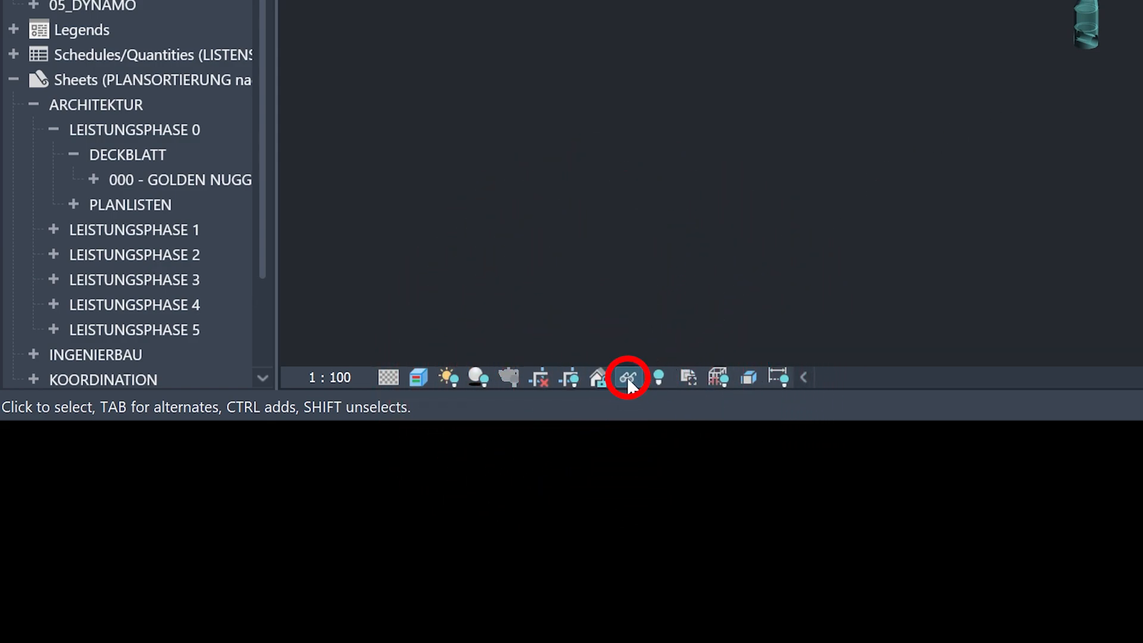
pyautogui.moveTo(625, 377)
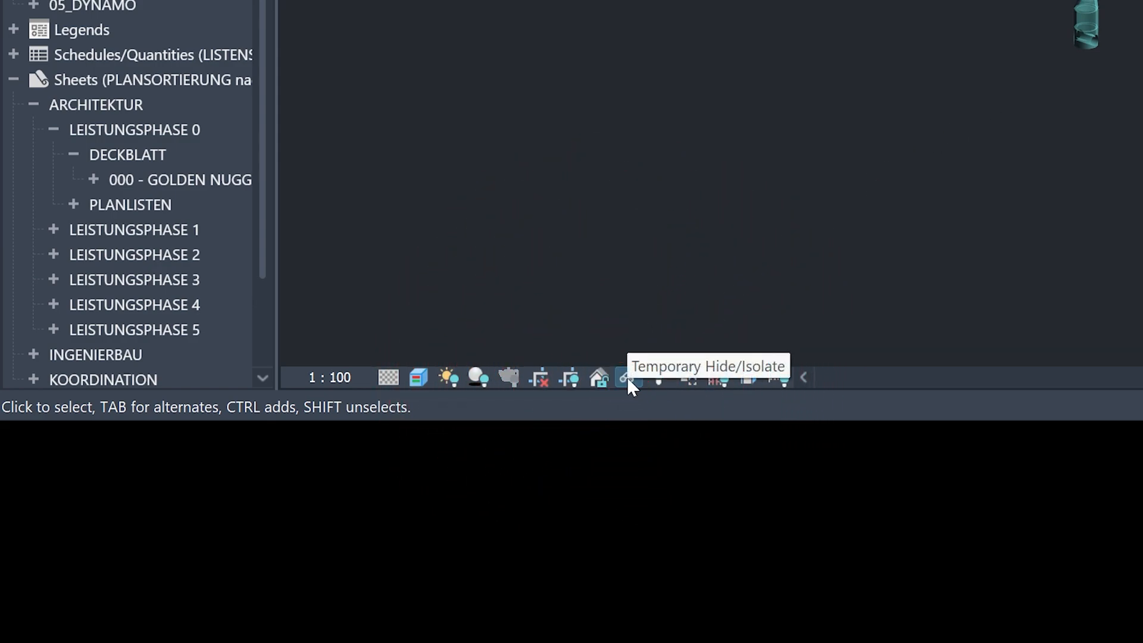
# Apply Isolate Element from Temporary Hide/Isolate so only the chosen element shows
pyautogui.click(622, 377)
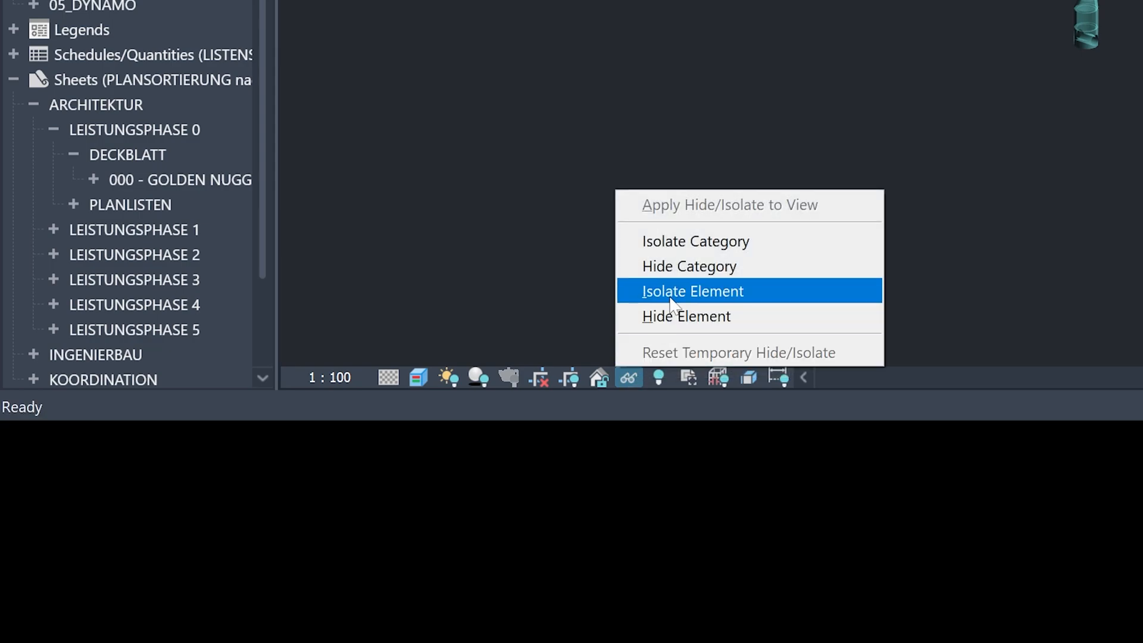
pyautogui.click(690, 290)
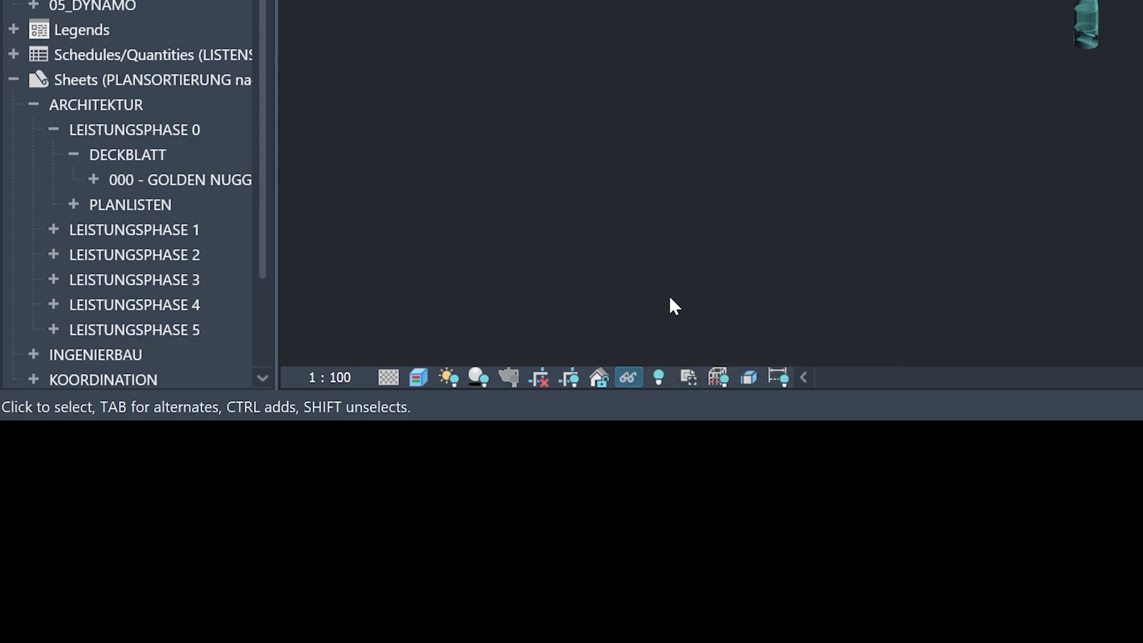